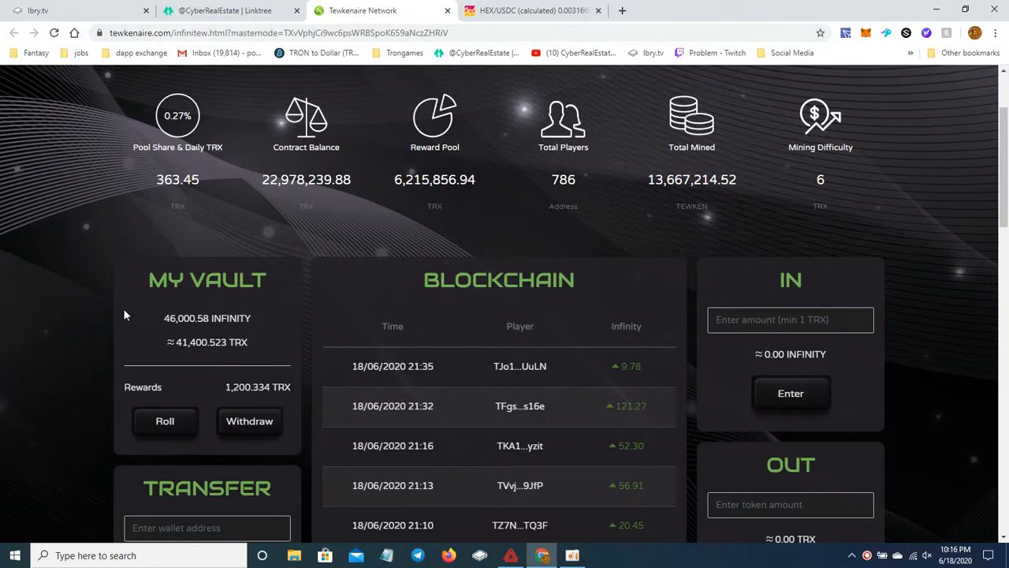
Step: Scroll the vault page and select the TRX rewards figure for copying
scroll(down, 3)
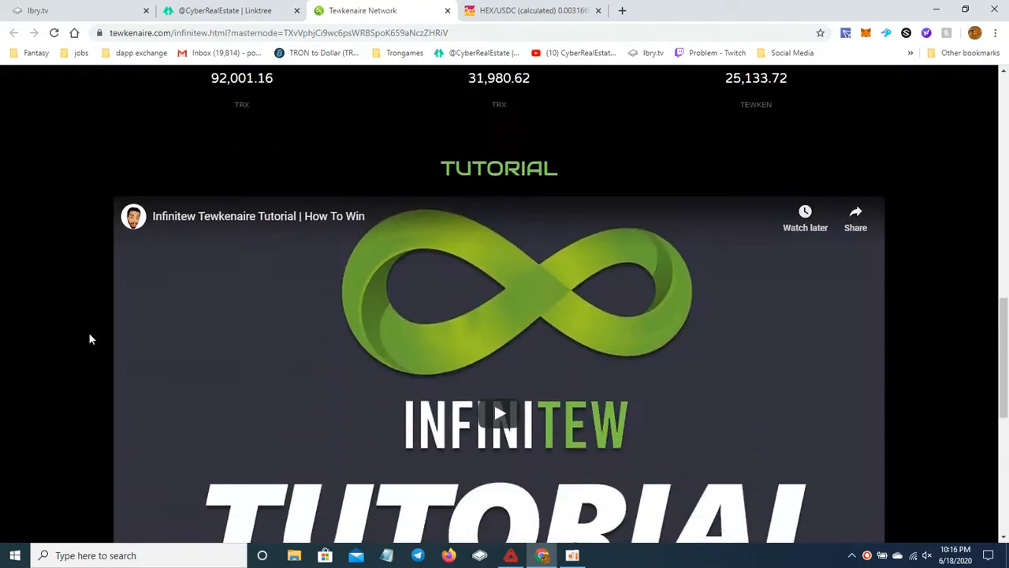
scroll(up, 3)
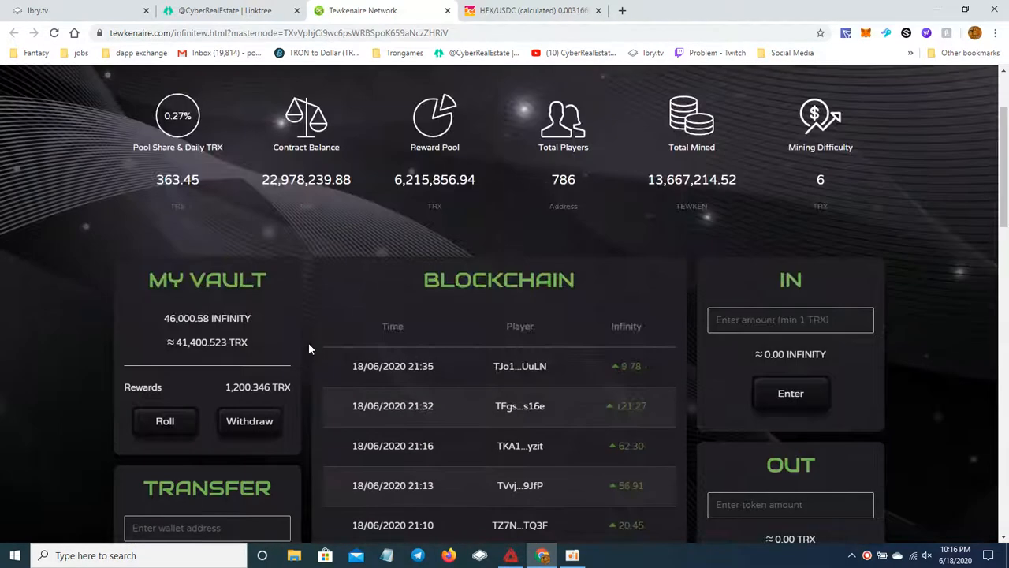
click(456, 98)
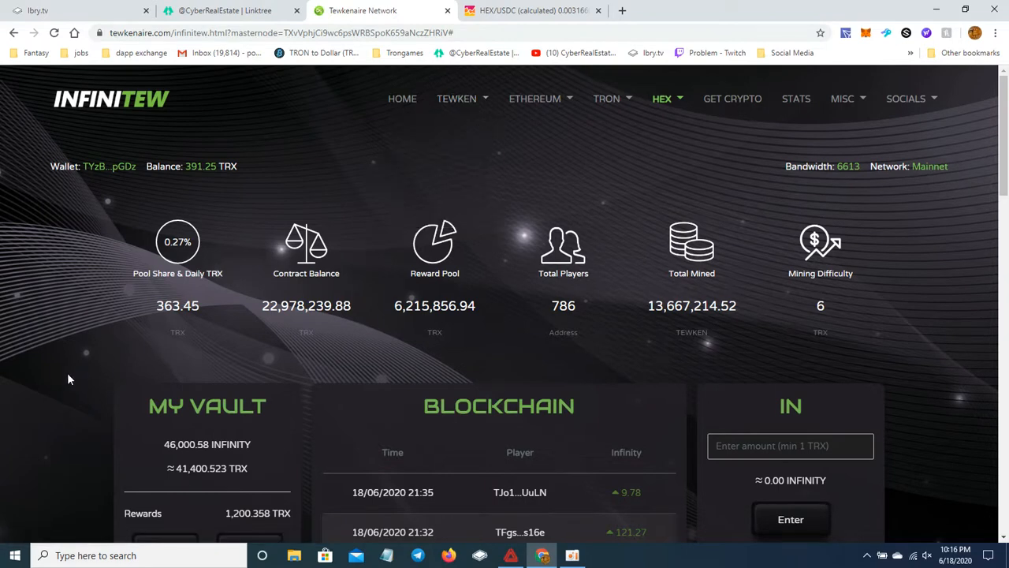
scroll(down, 3)
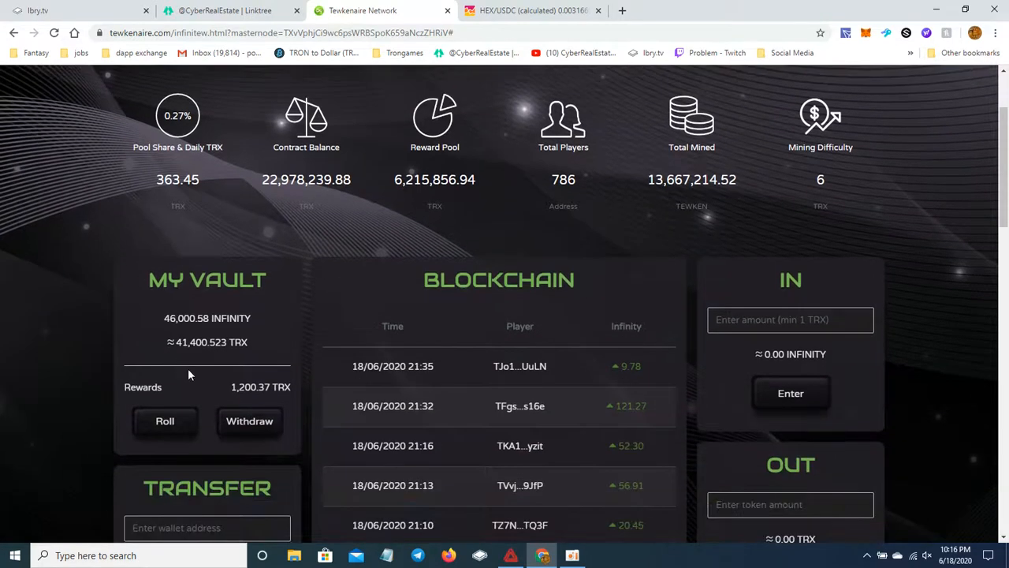
scroll(up, 3)
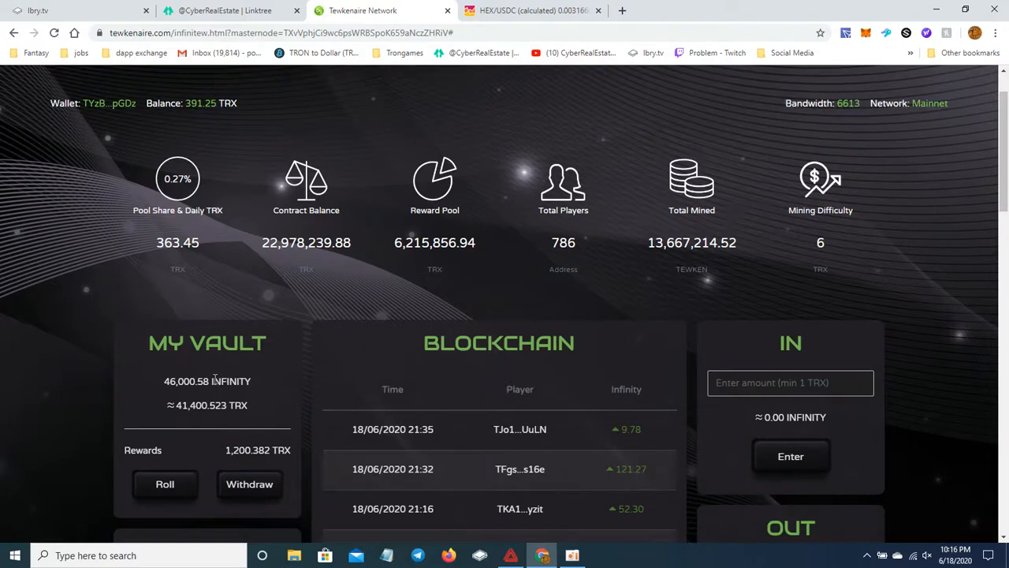
scroll(down, 3)
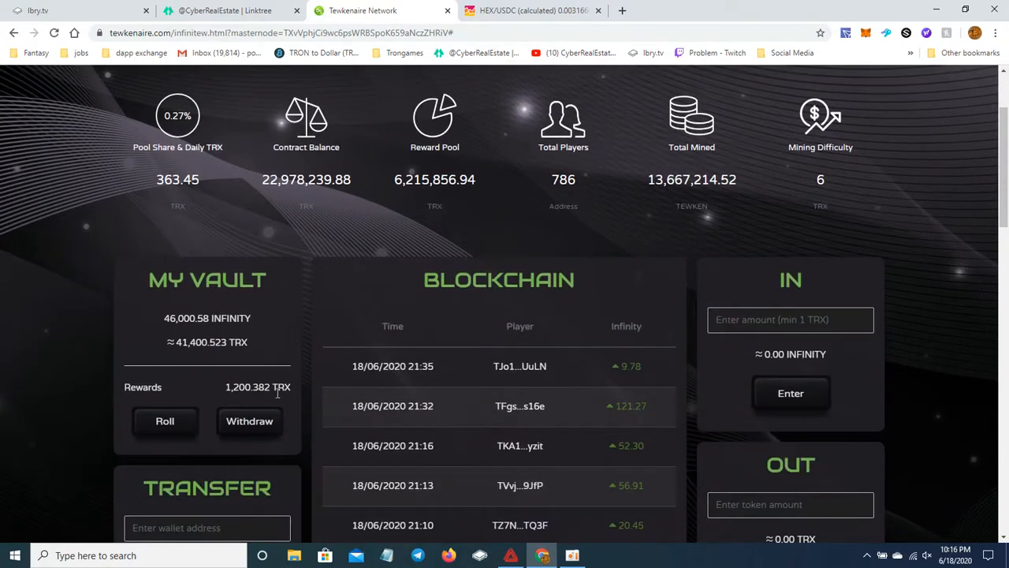
double_click(248, 386)
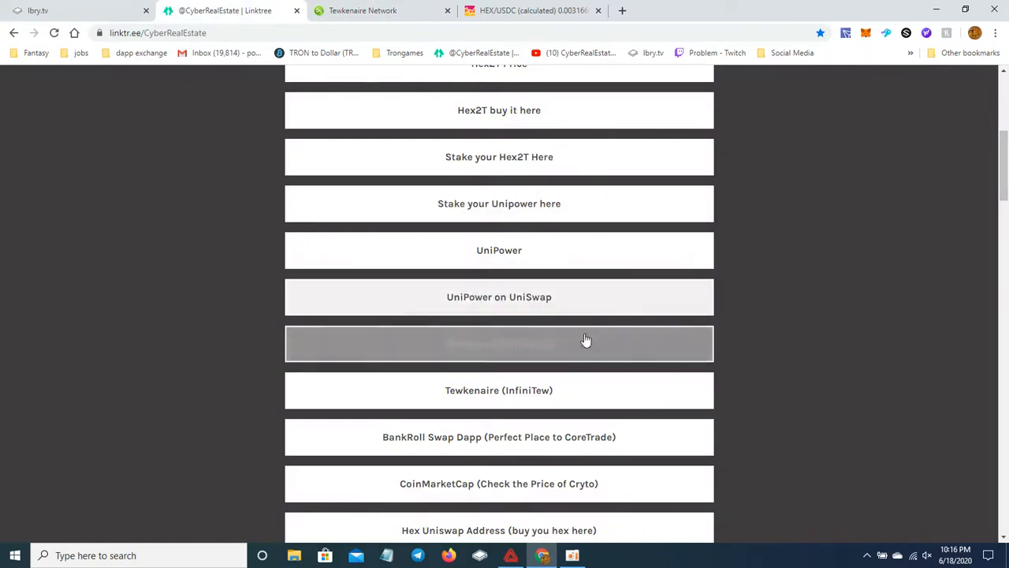
Step: Scroll the Linktree list and open the 'Tron aka Crypto to USD Calculator' link
scroll(up, 3)
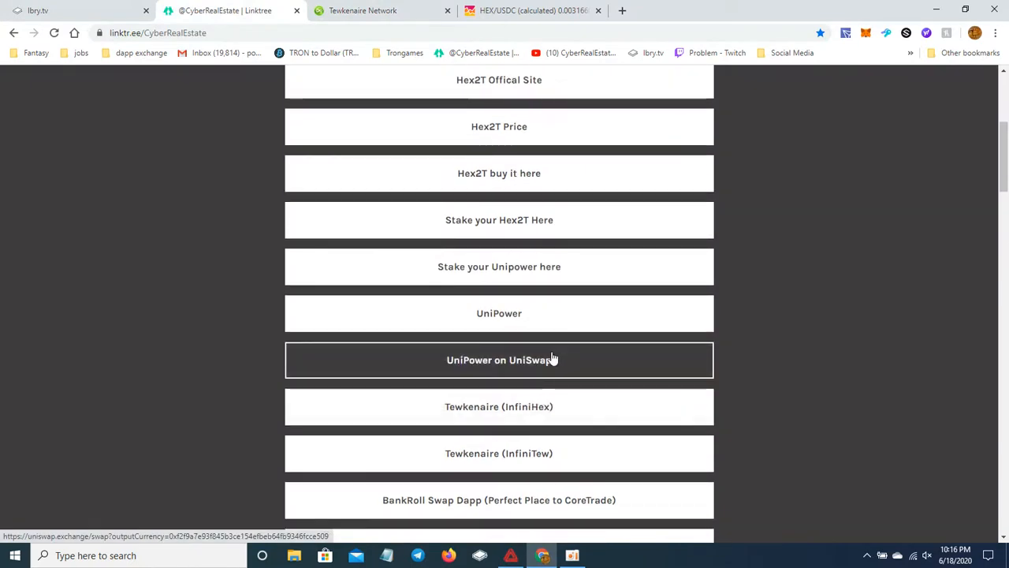
scroll(down, 3)
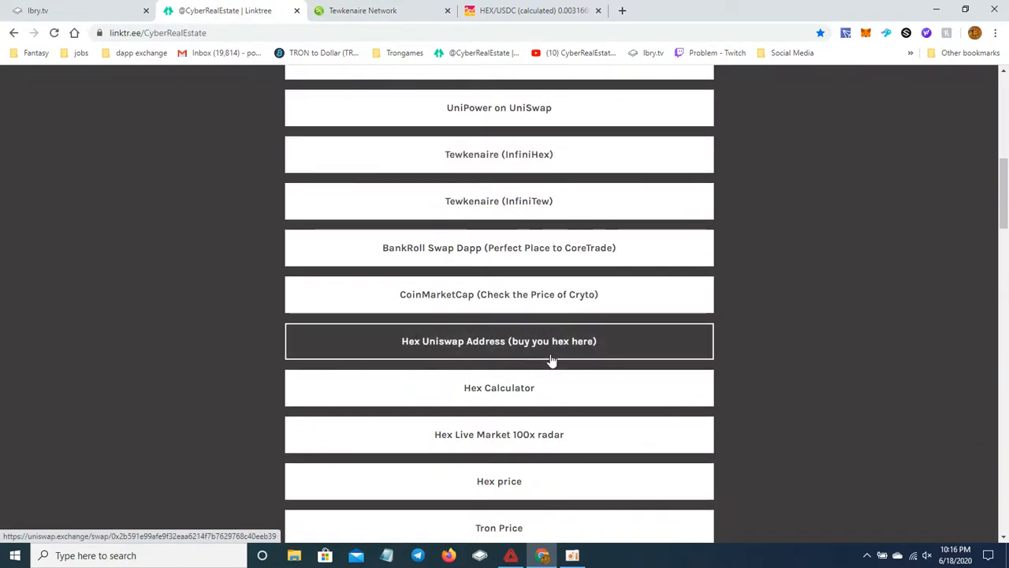
scroll(down, 3)
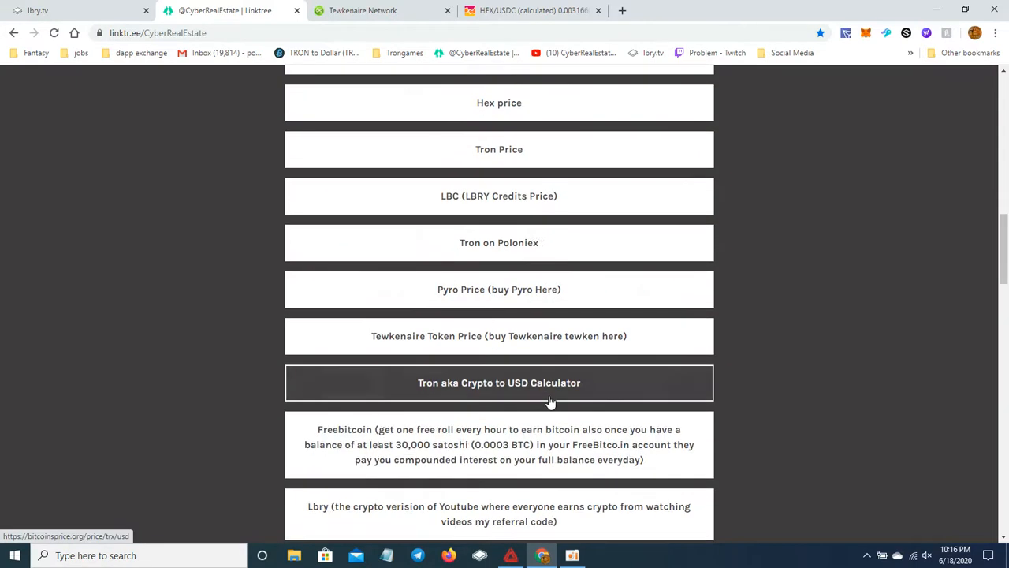
click(500, 382)
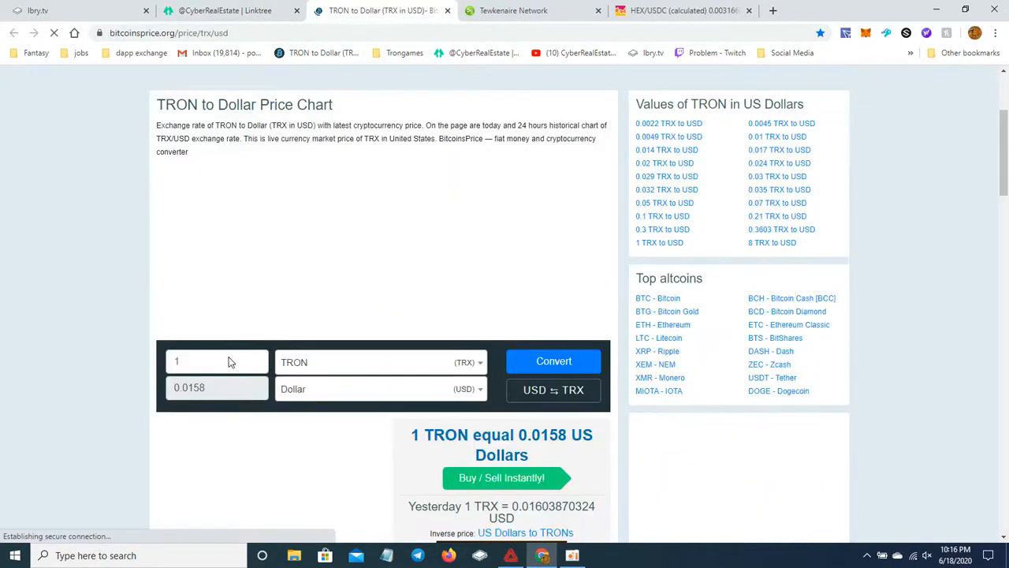
Step: Convert 1200 TRX to about 19.0049 USD on bitcoinsprice.org, then return to the vault tab
right_click(217, 362)
text(200)
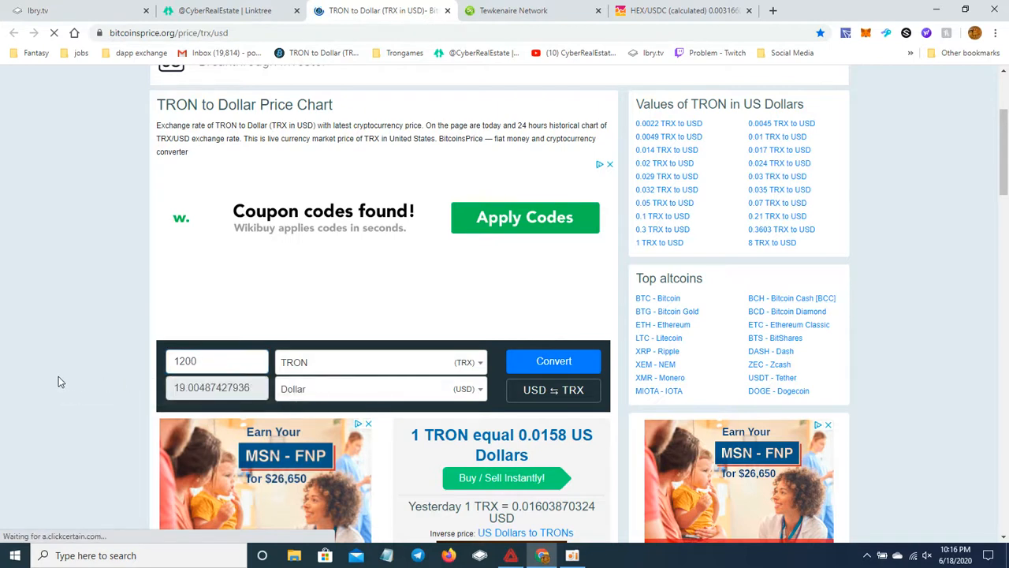
click(554, 361)
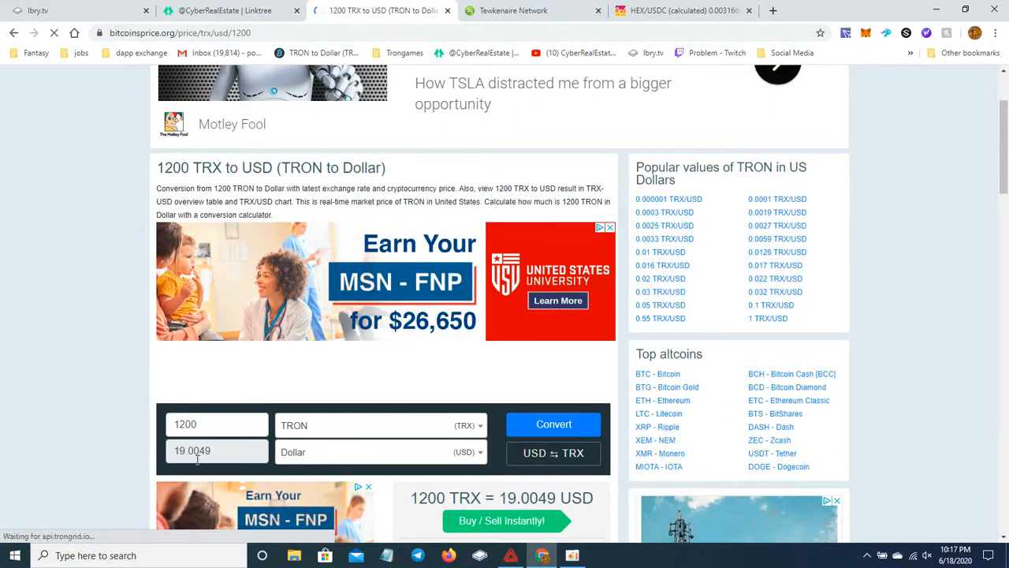
click(225, 10)
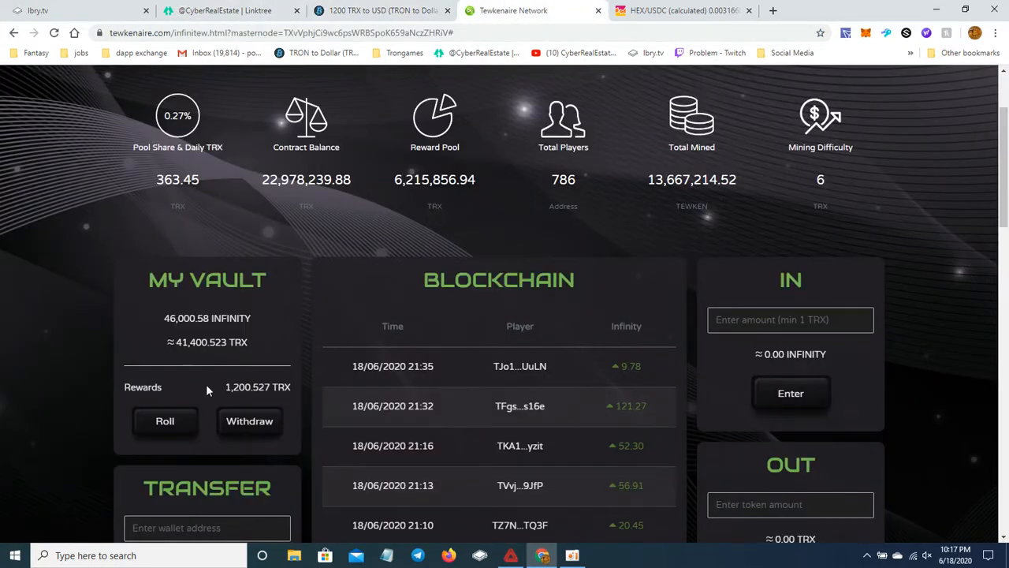
mouse_move(276, 268)
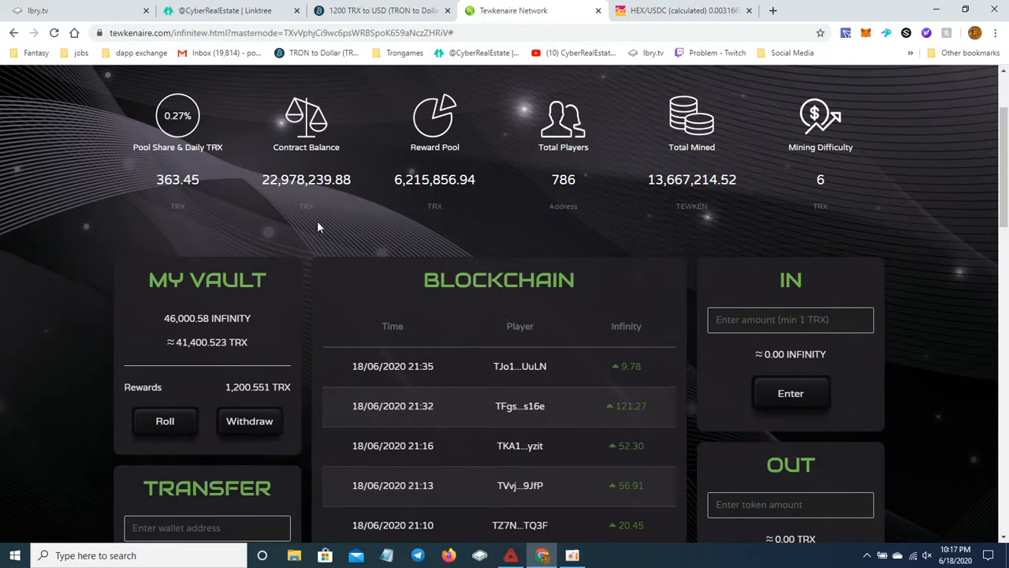
Step: Scroll the InfiniTew vault page to the top, rewards now about 1,200.6 TRX
scroll(down, 3)
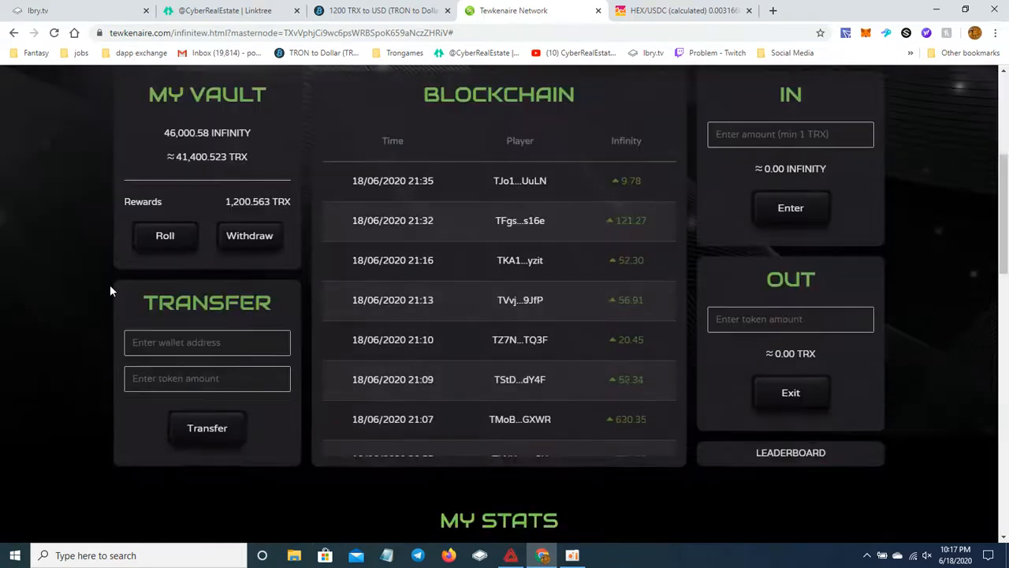
scroll(up, 3)
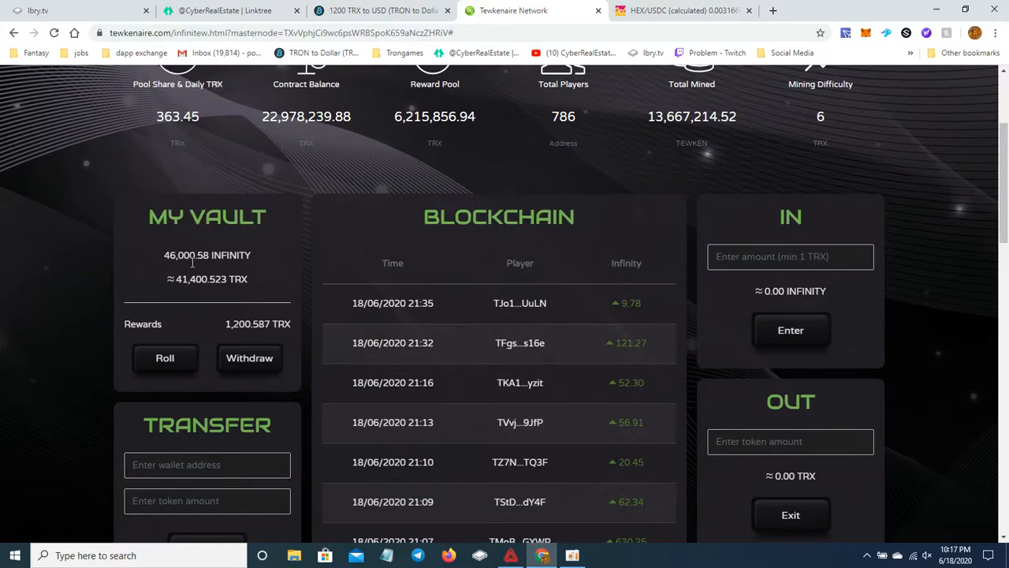
scroll(up, 3)
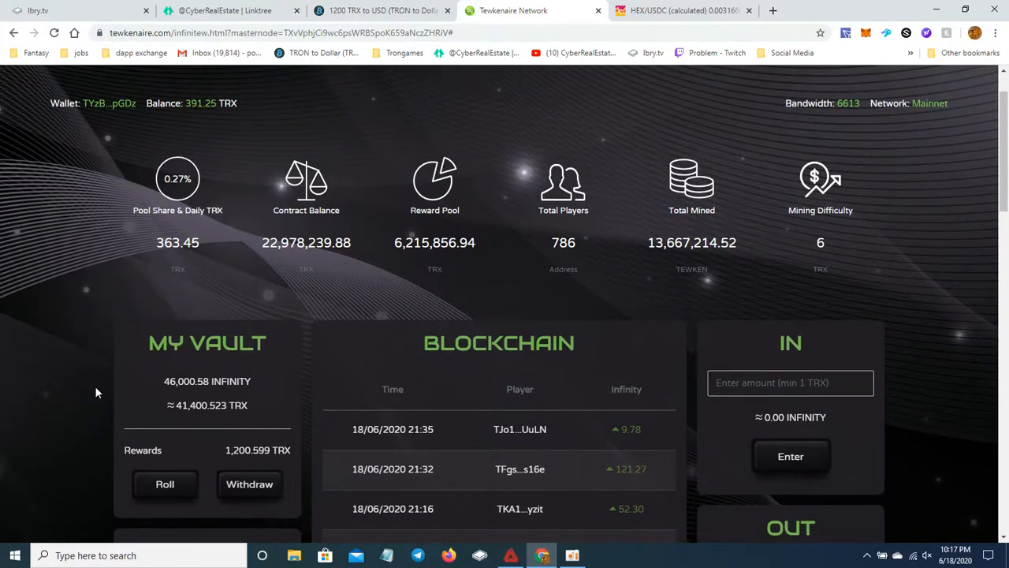
scroll(up, 3)
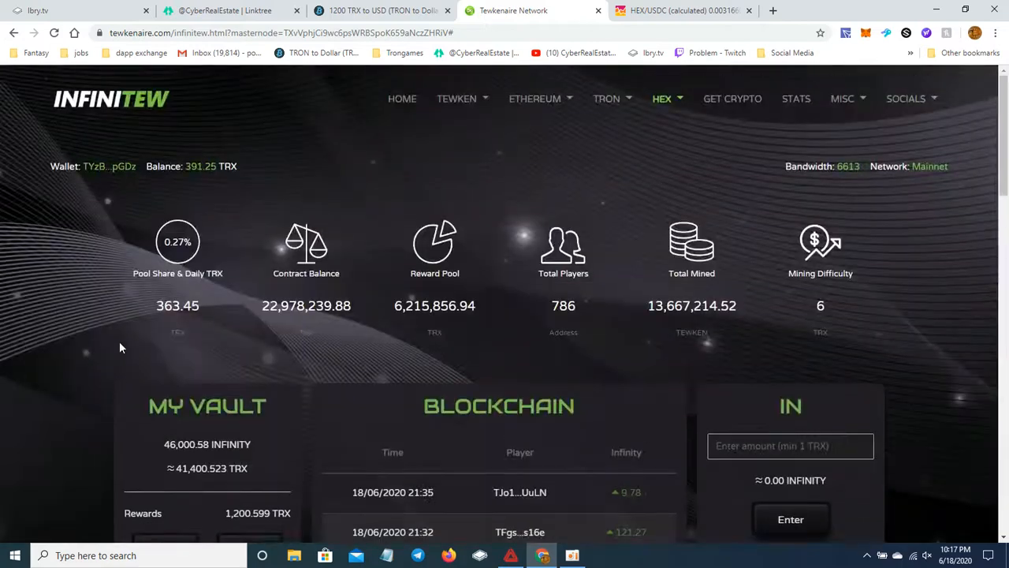
mouse_move(374, 118)
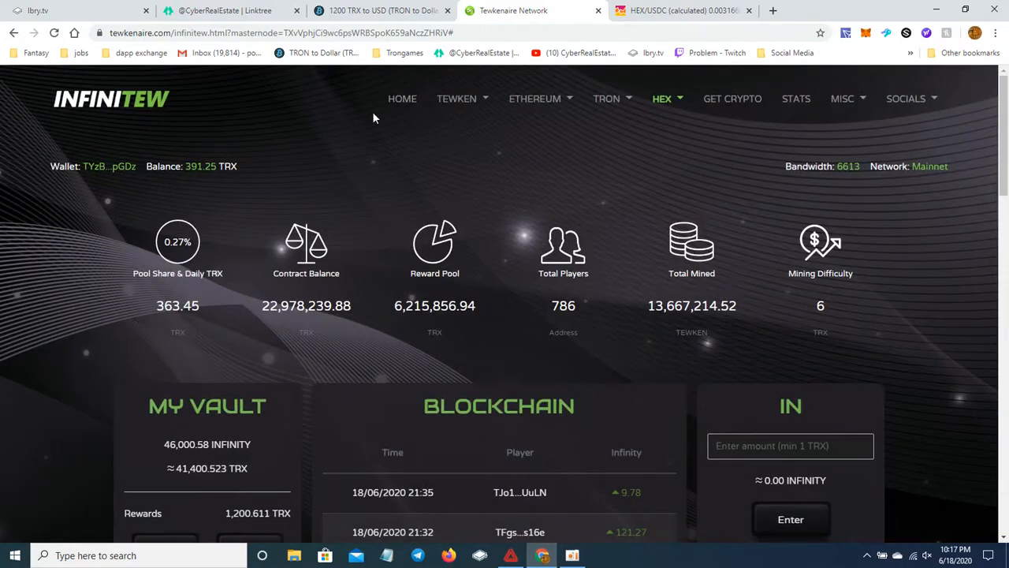
Step: Go to TEWKEN staking and review 15,000 staked, 500.73 TEWKEN and 6.006 TRX rewards
click(457, 99)
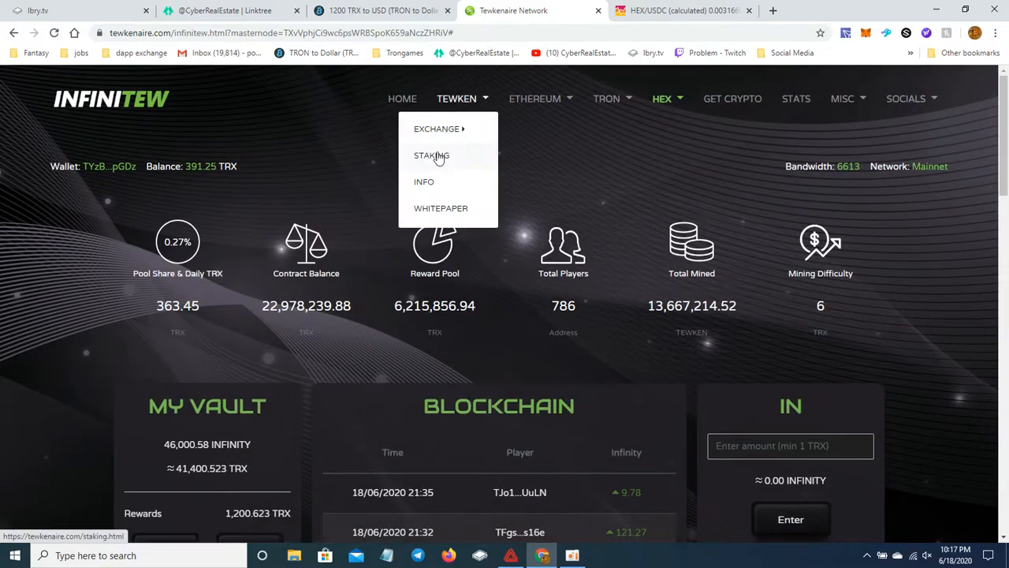
mouse_move(437, 128)
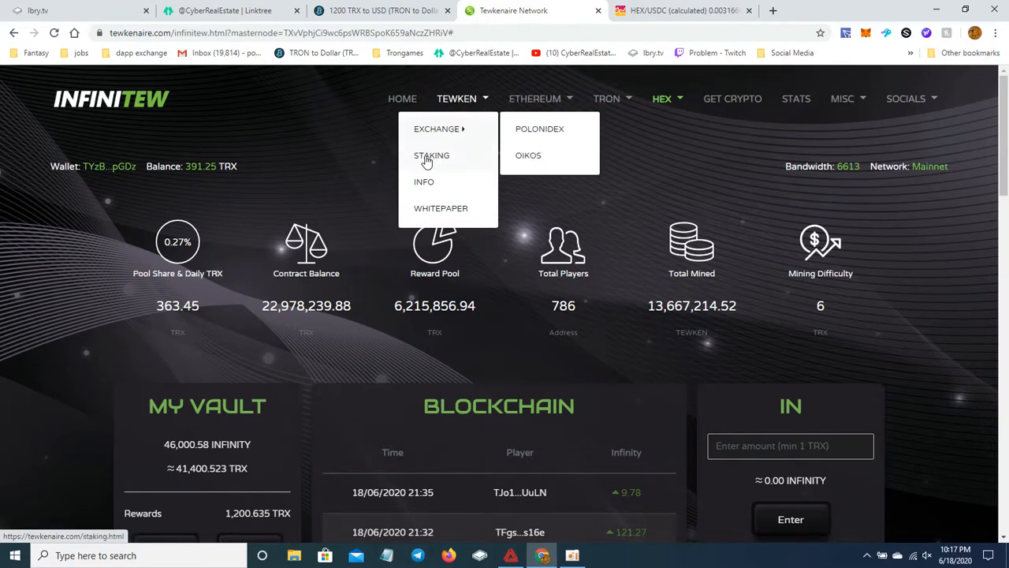
click(432, 156)
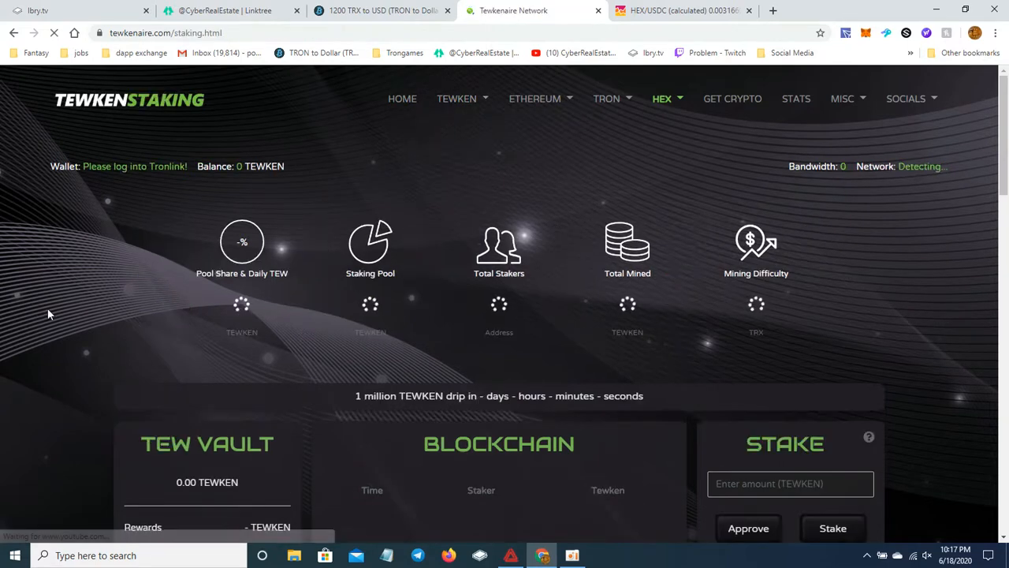
scroll(down, 3)
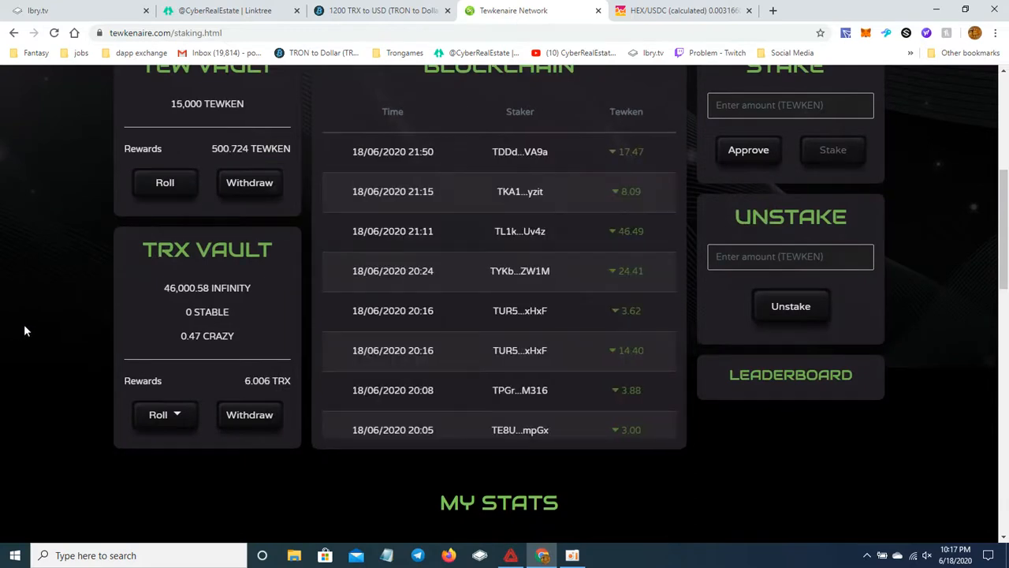
scroll(up, 3)
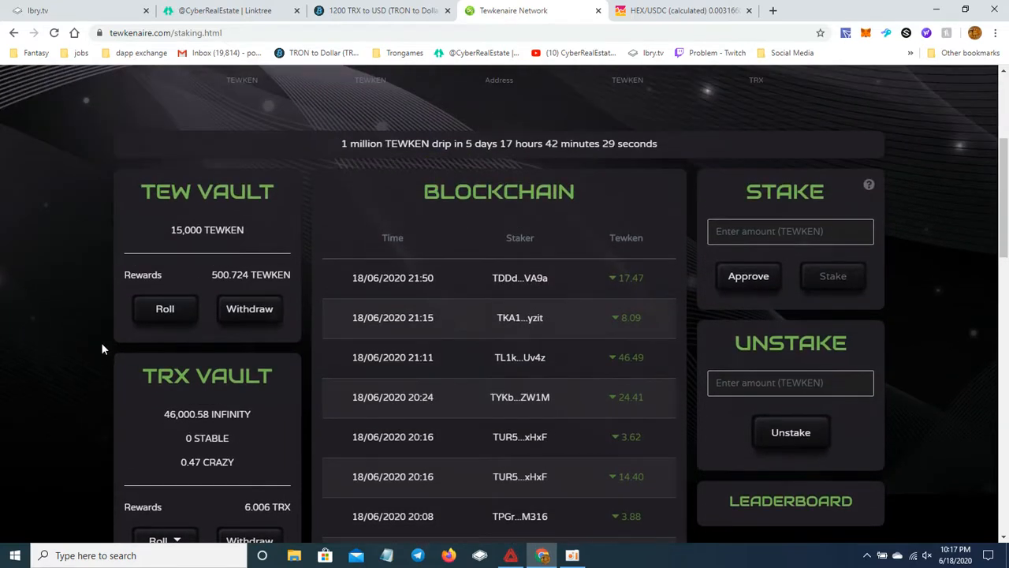
scroll(down, 3)
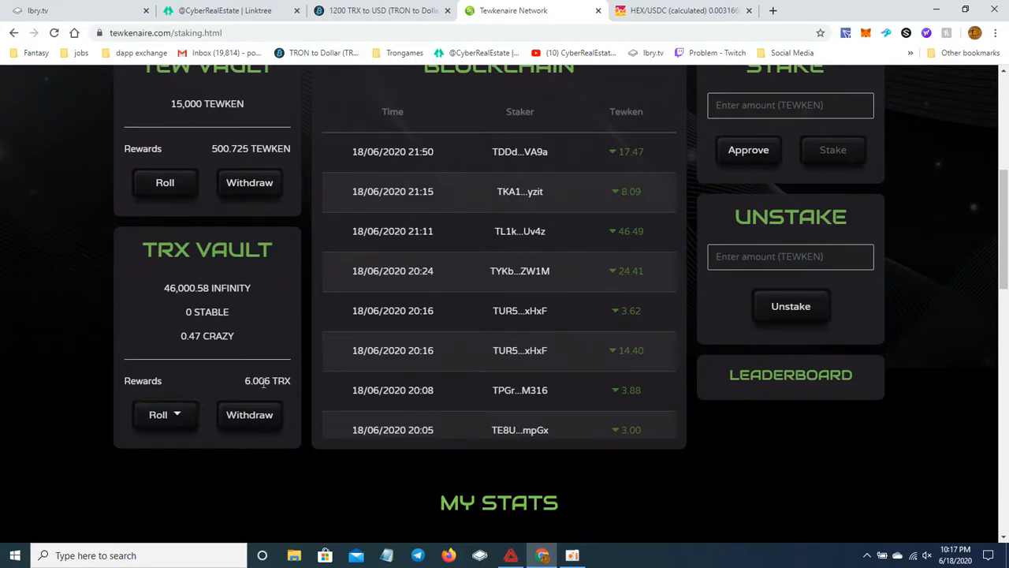
mouse_move(157, 322)
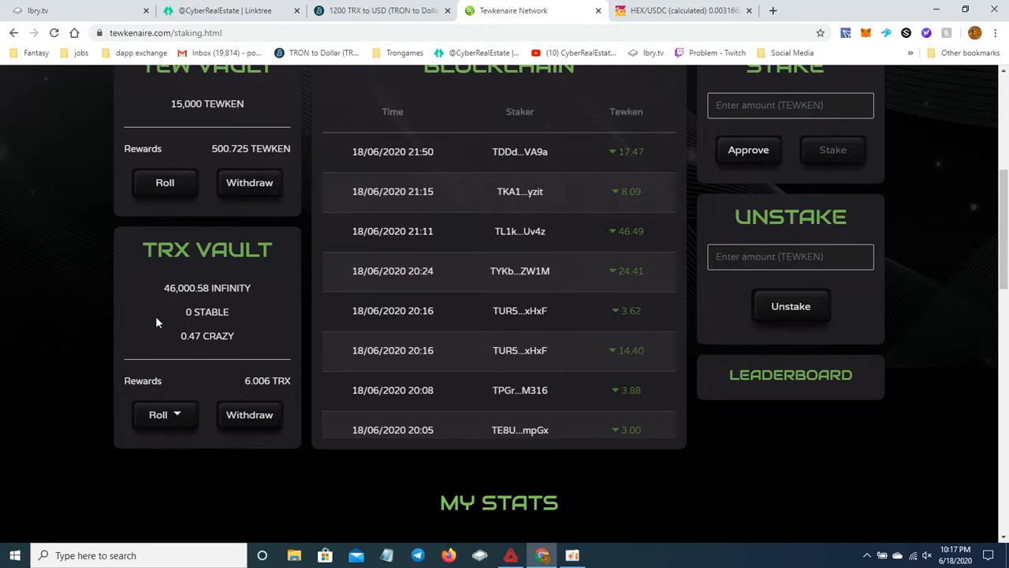
scroll(up, 3)
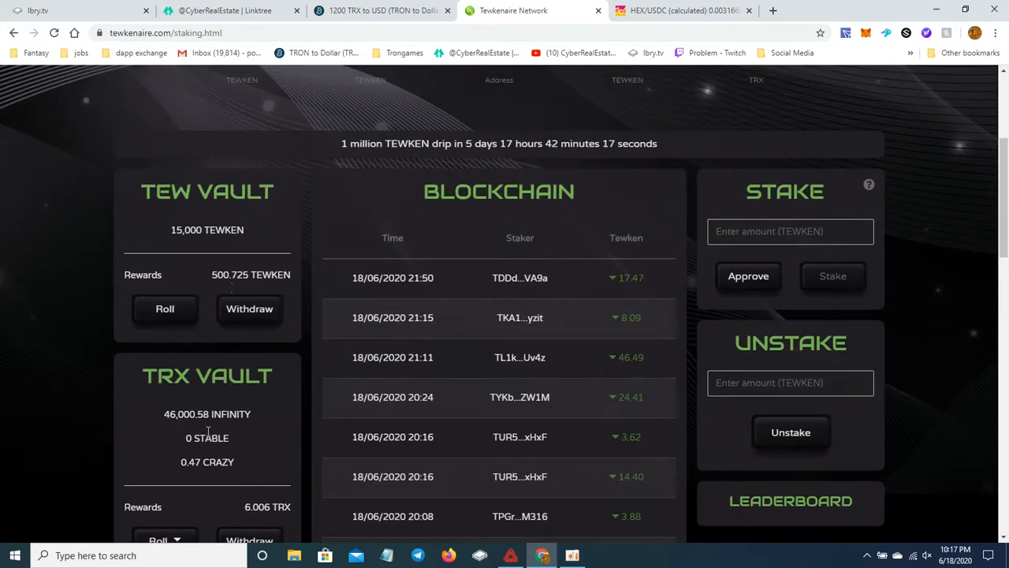
scroll(down, 3)
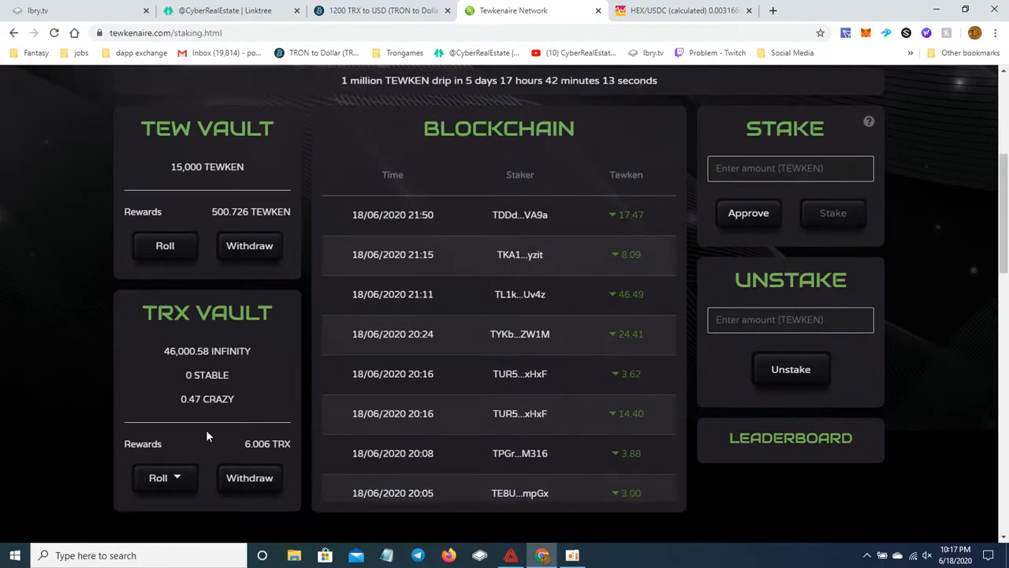
scroll(up, 3)
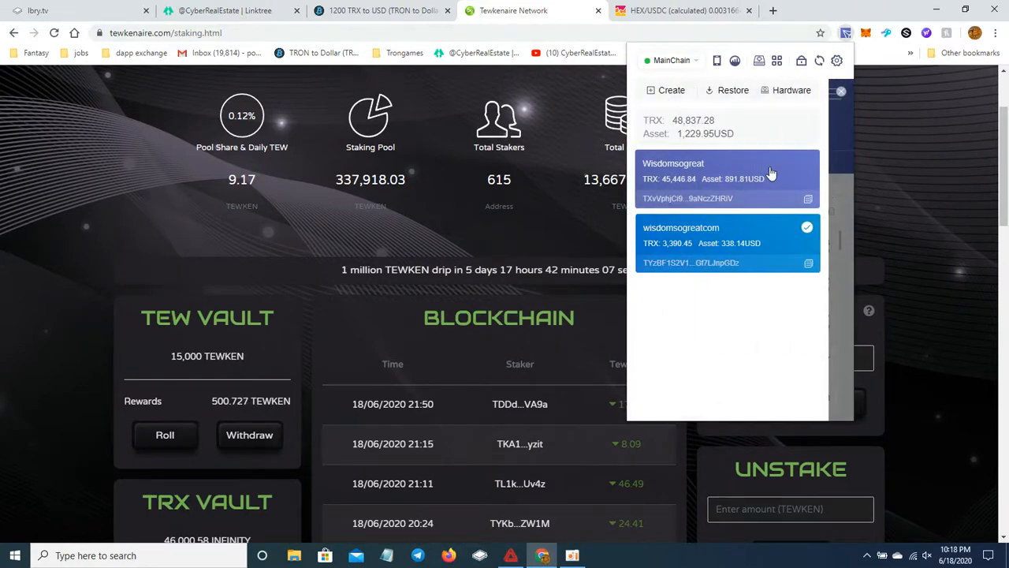
Step: Switch to the second TRON wallet and open its InfiniTew vault (446.83 TRX balance)
click(66, 249)
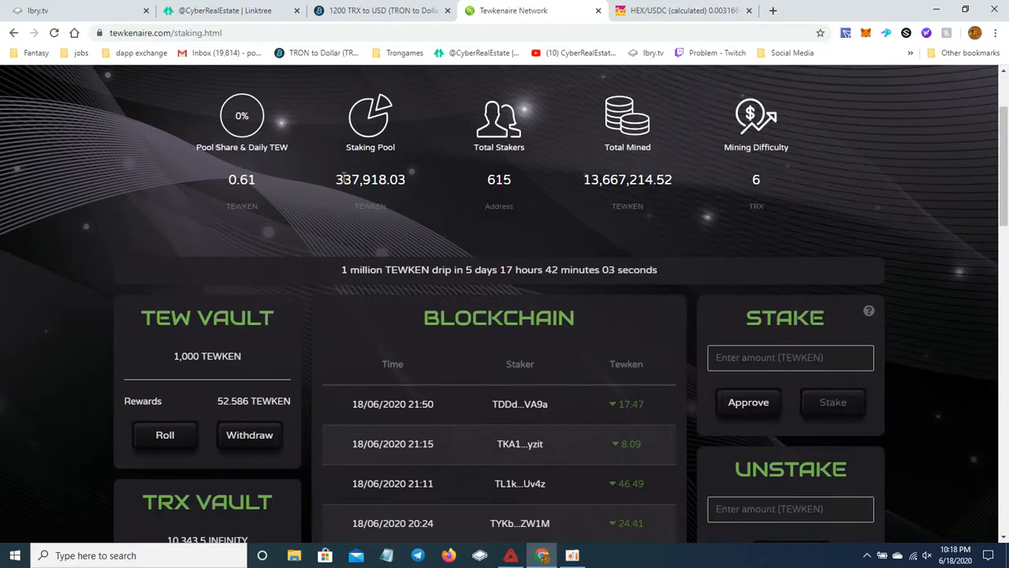
scroll(down, 3)
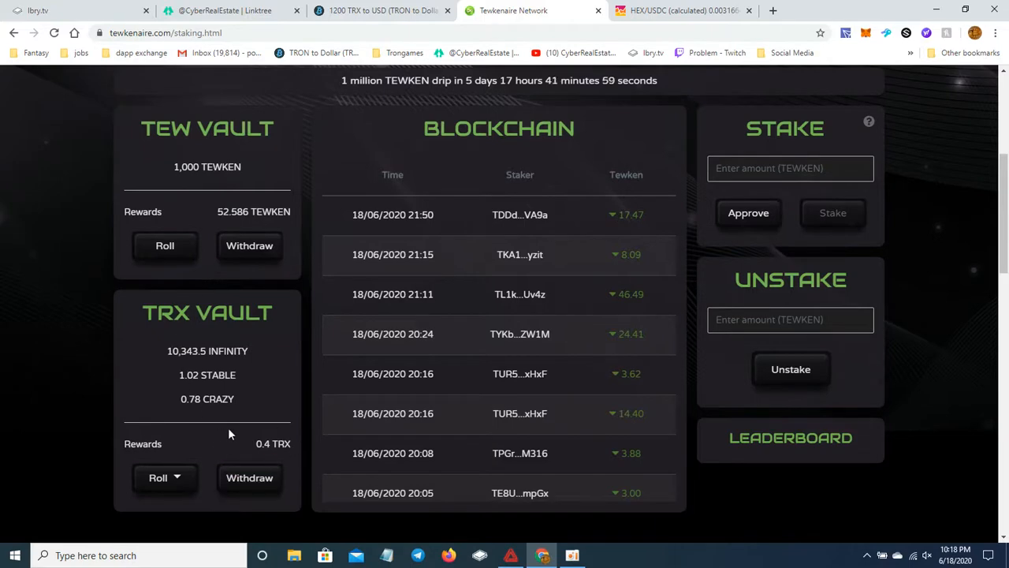
scroll(up, 3)
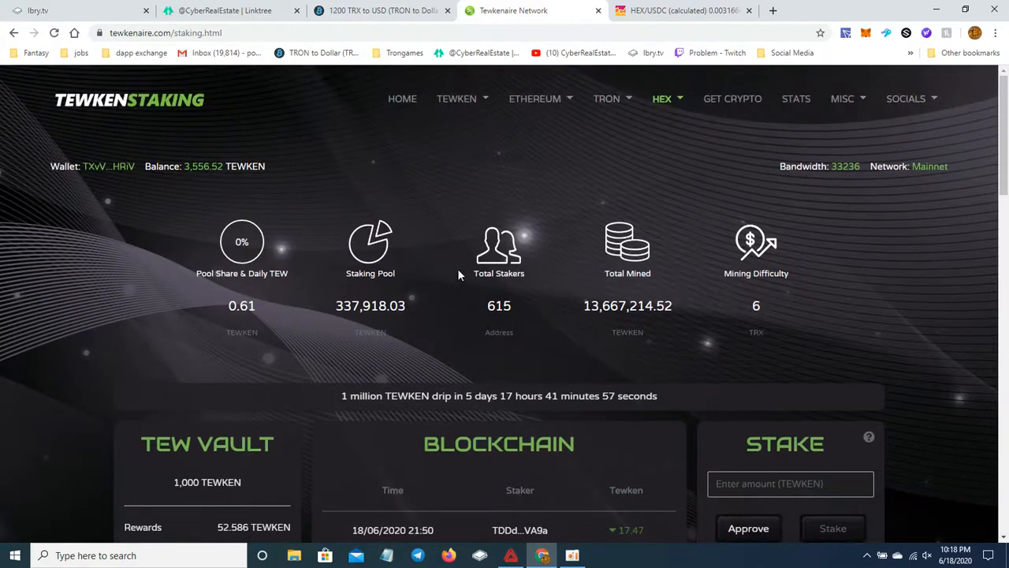
mouse_move(613, 99)
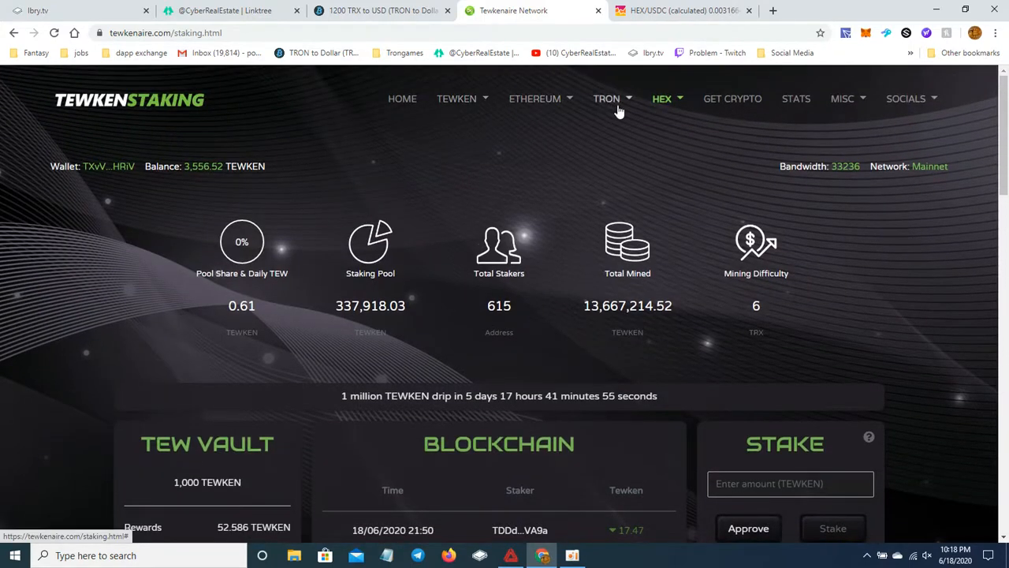
click(607, 99)
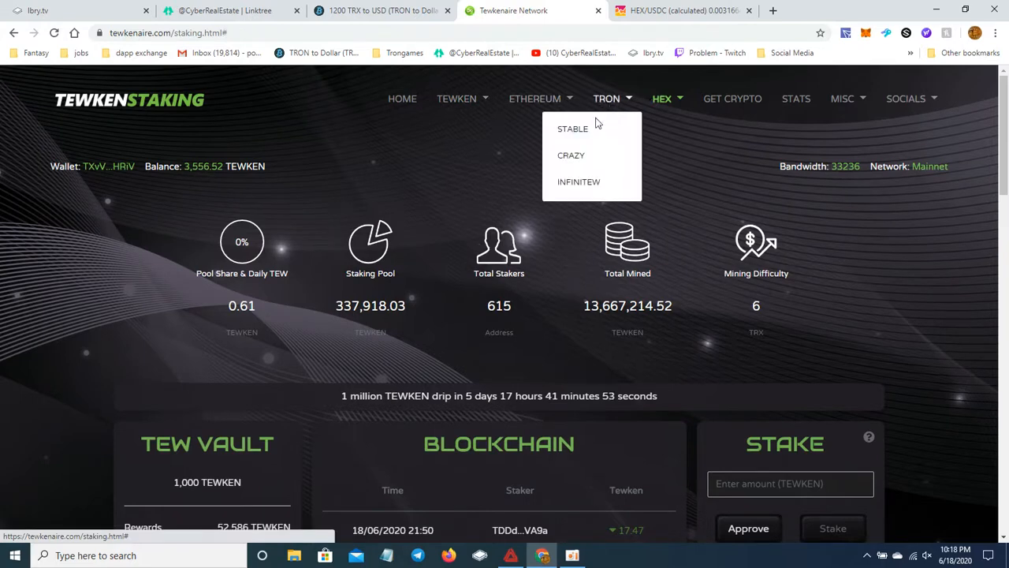
click(573, 129)
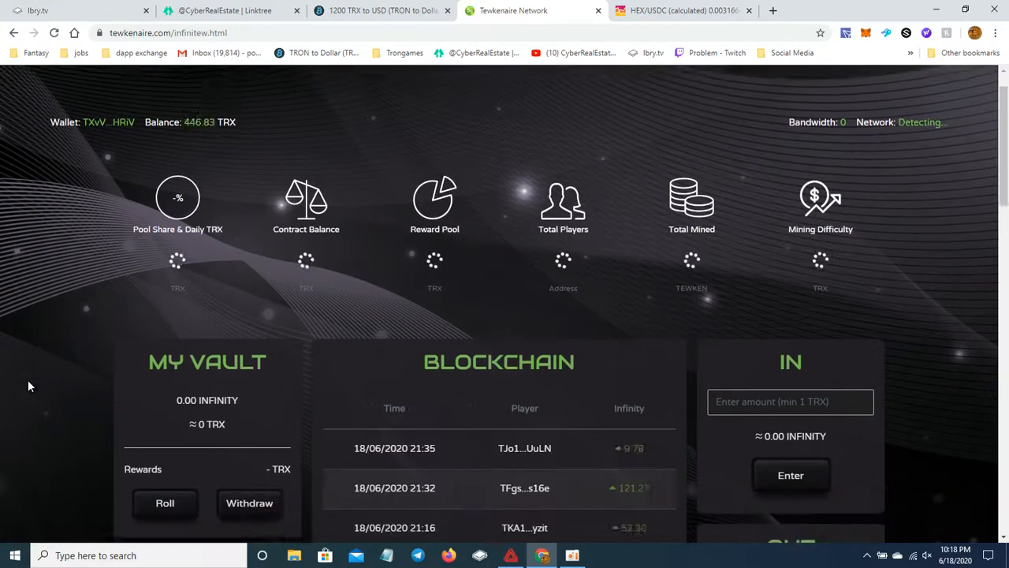
scroll(down, 3)
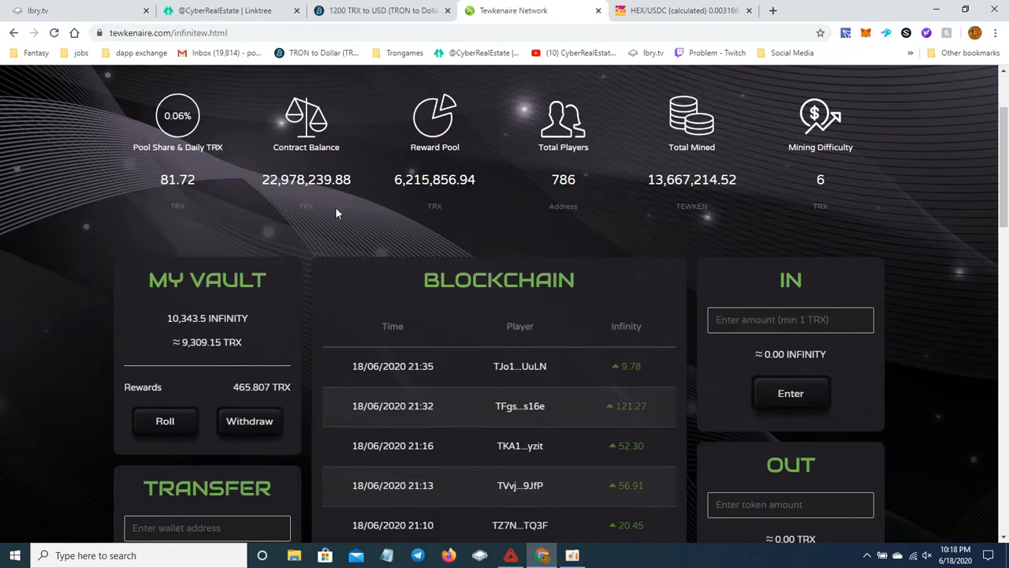
scroll(down, 3)
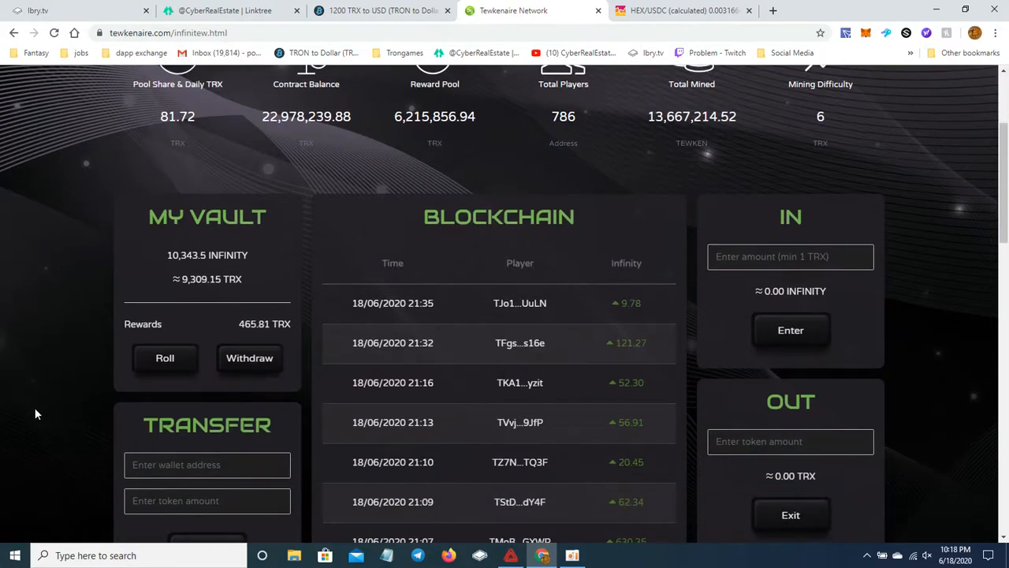
scroll(down, 3)
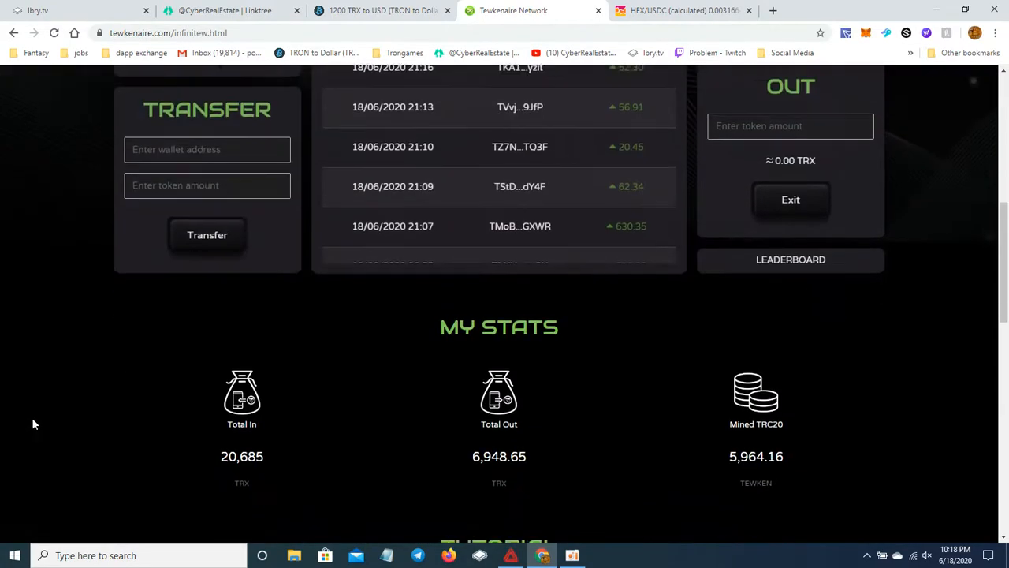
scroll(up, 3)
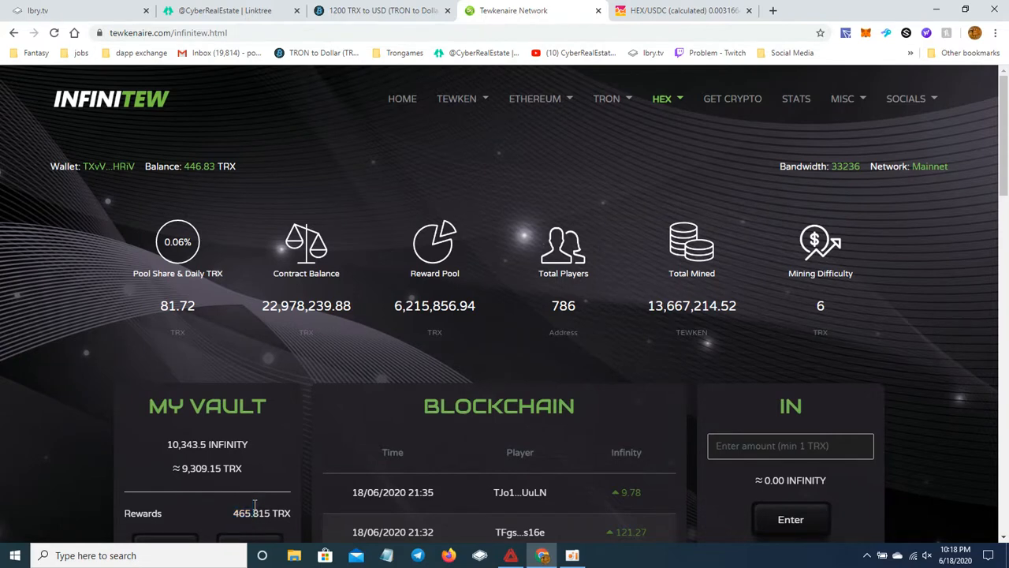
double_click(240, 512)
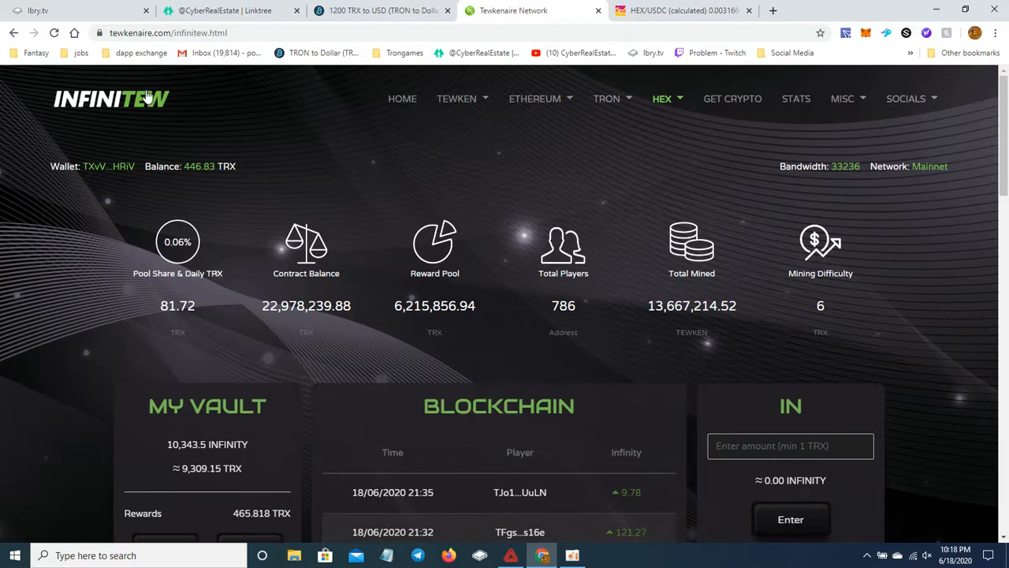
Step: Enter and copy a TRX amount in the converter, glancing at the vault and Linktree tabs
click(379, 10)
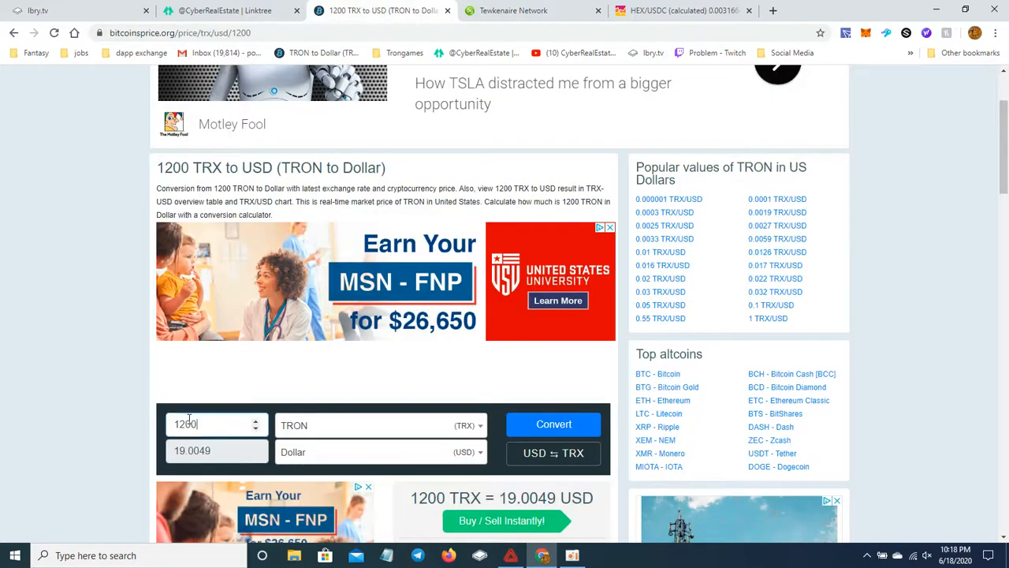
text(.394)
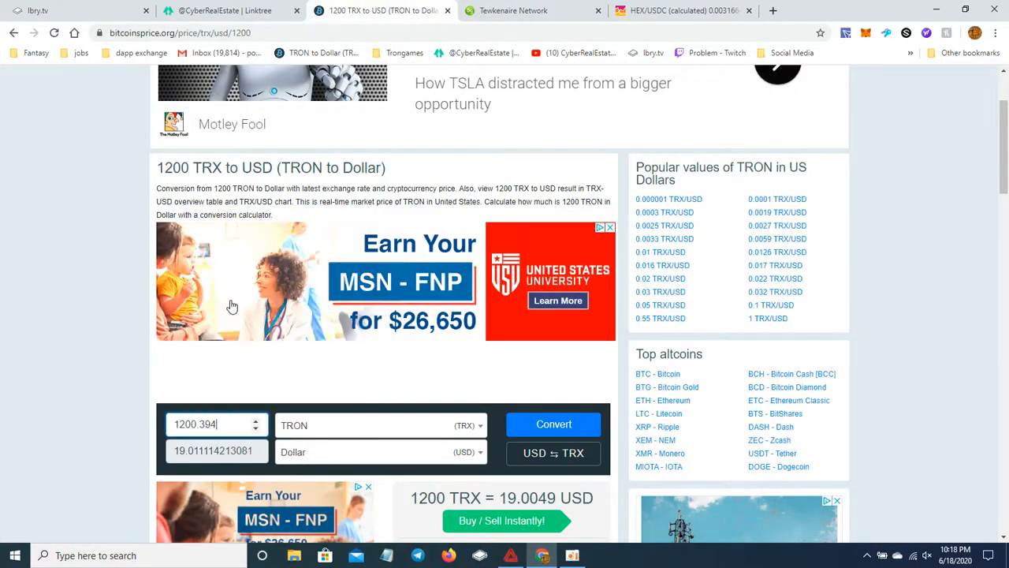
triple_click(216, 424)
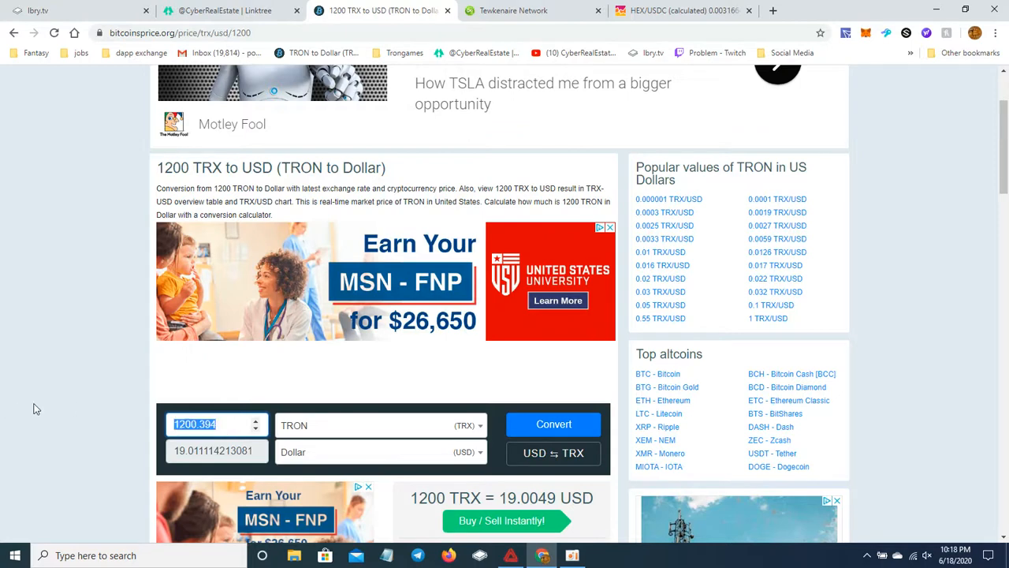
right_click(217, 424)
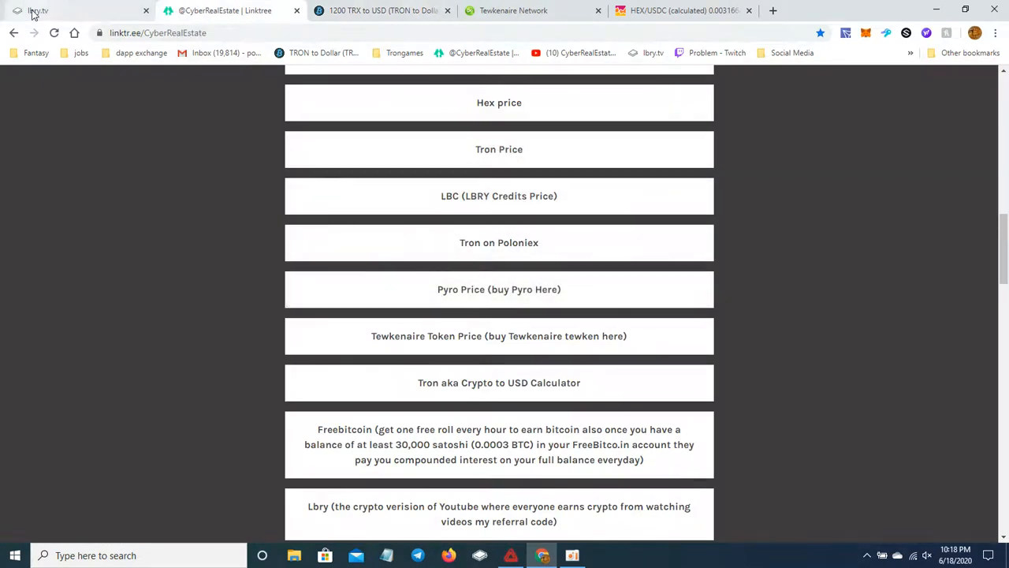
click(533, 10)
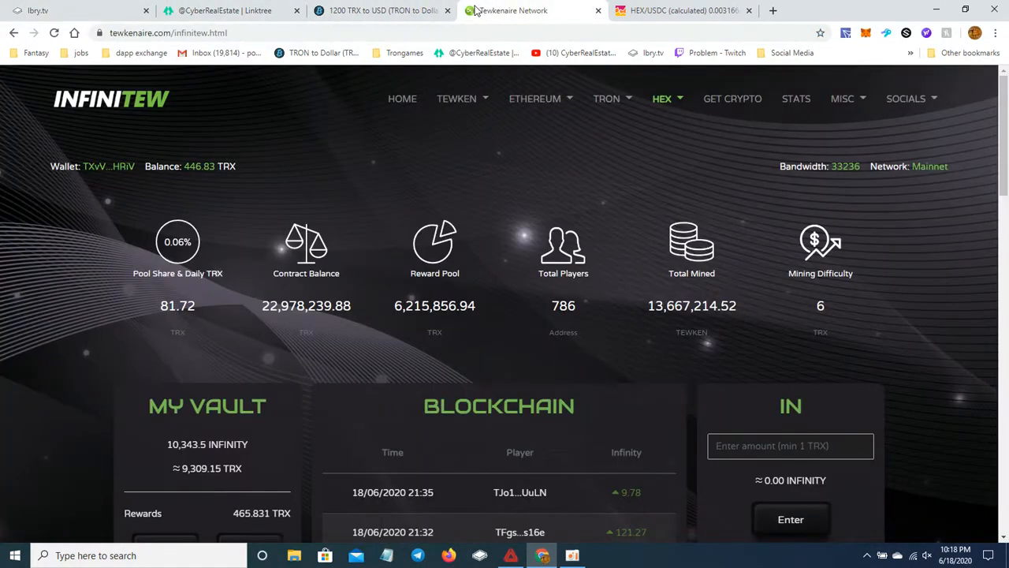
click(225, 10)
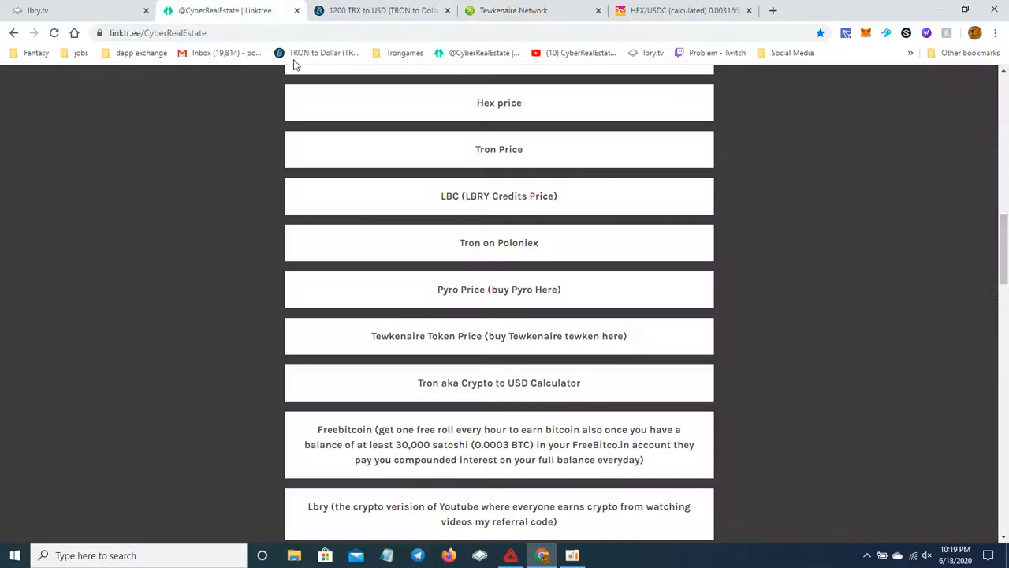
click(383, 10)
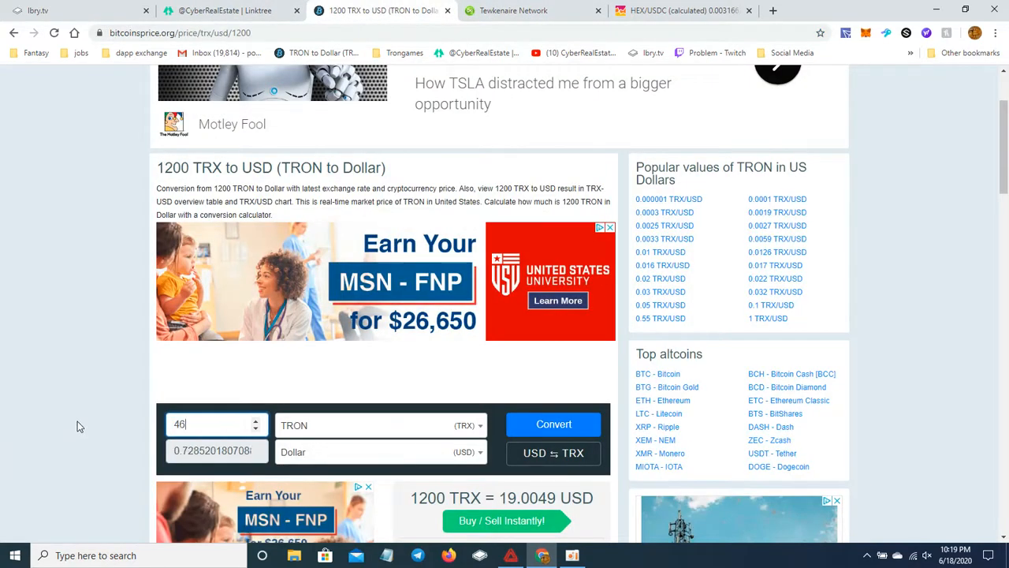
Step: Replace the TRX amount after checking vault rewards, then return to the InfiniTew vault
text(5)
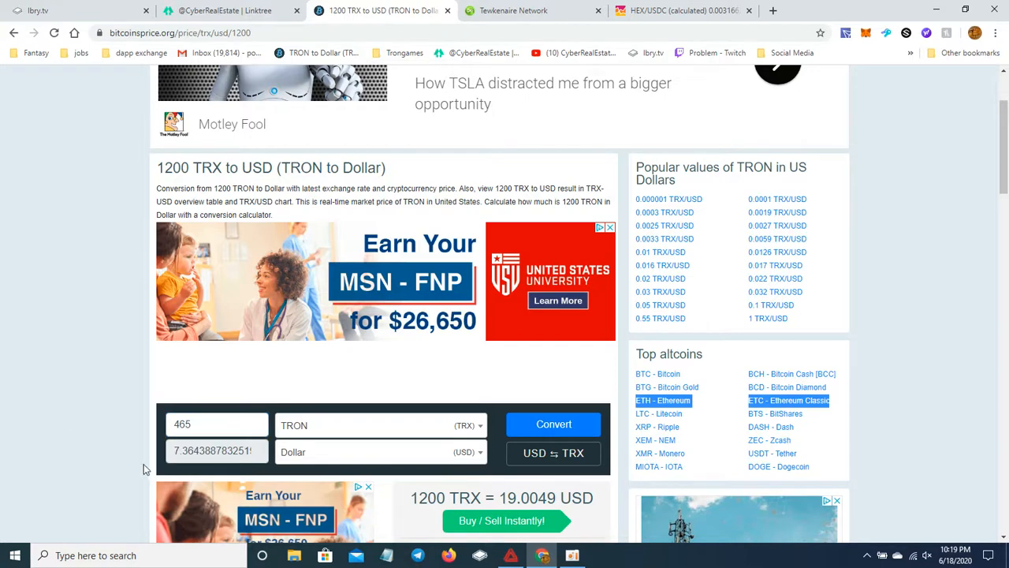
click(521, 11)
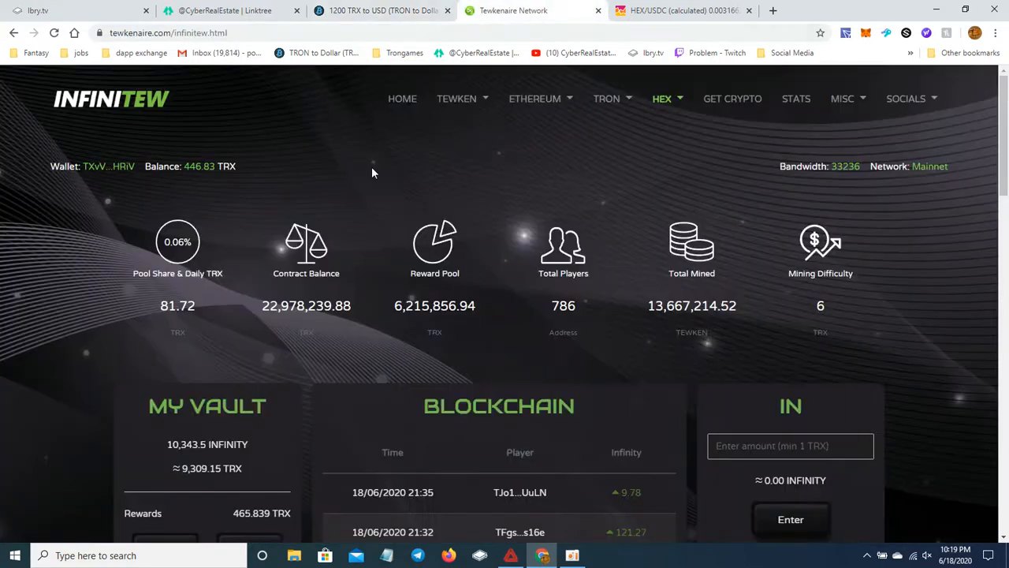
click(382, 10)
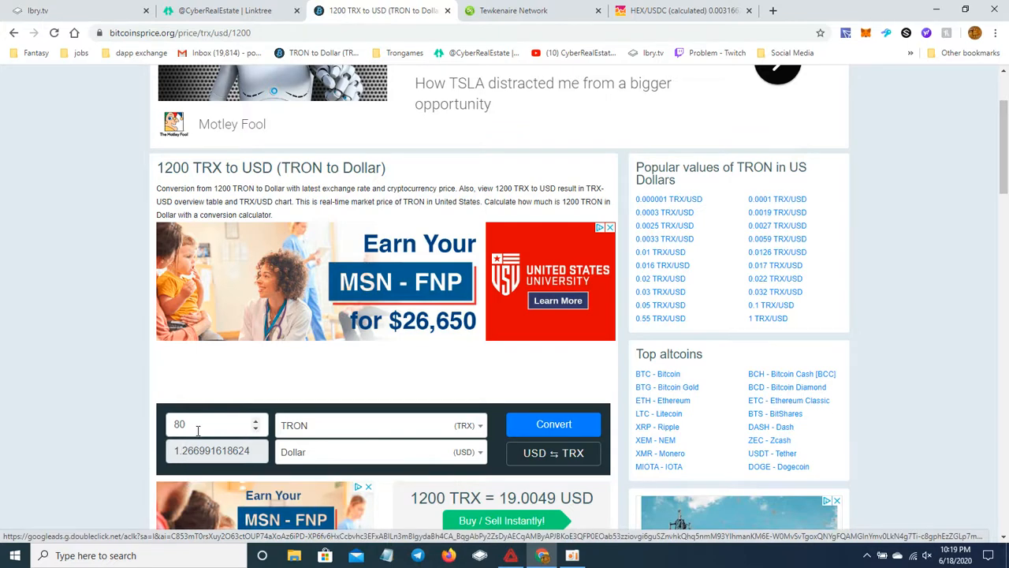
triple_click(213, 425)
text(3)
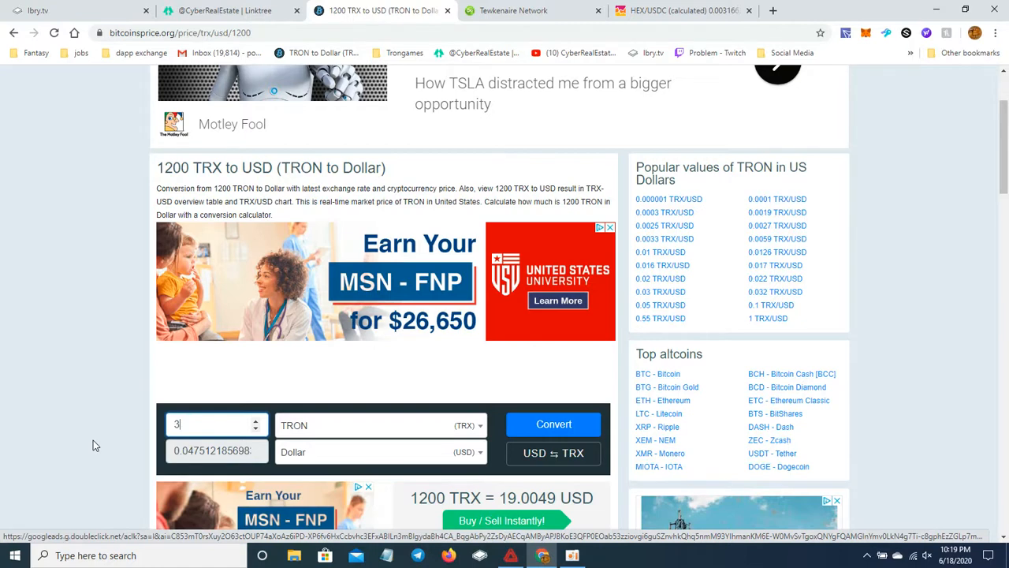
text(50)
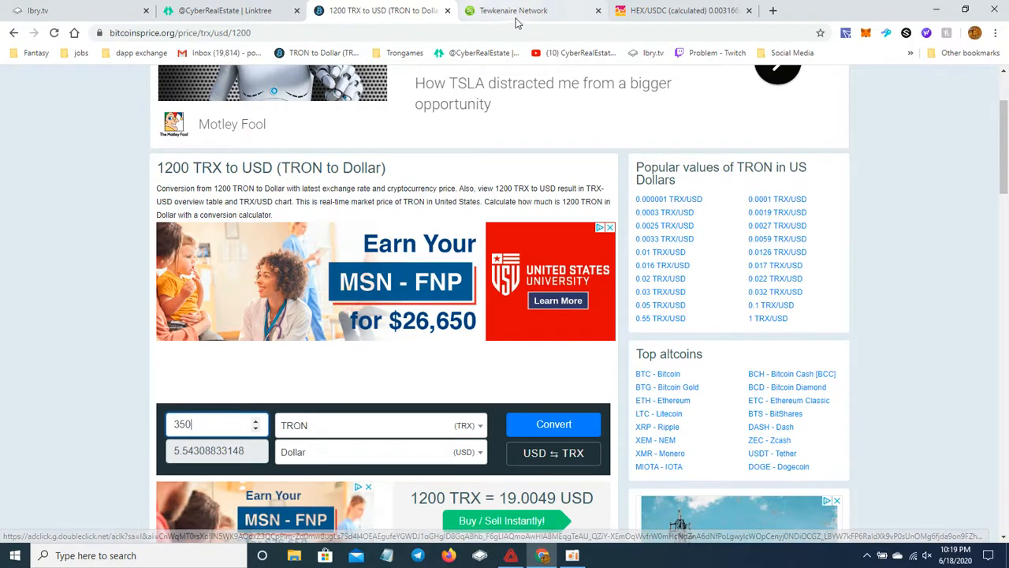
click(513, 11)
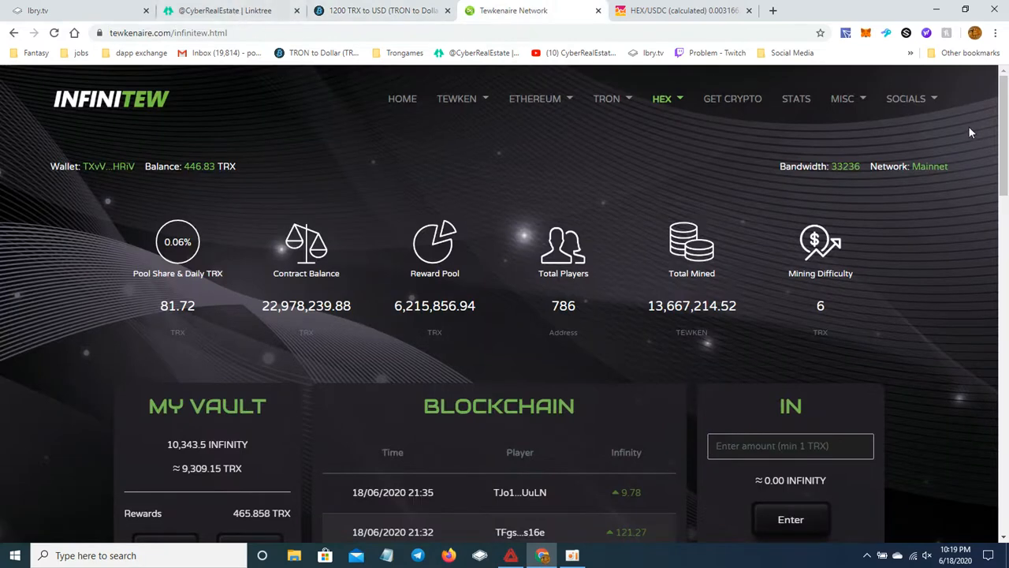
Step: Open the InfiniHex vault from the HEX menu and select the 3,199.65 HEX reward
click(663, 99)
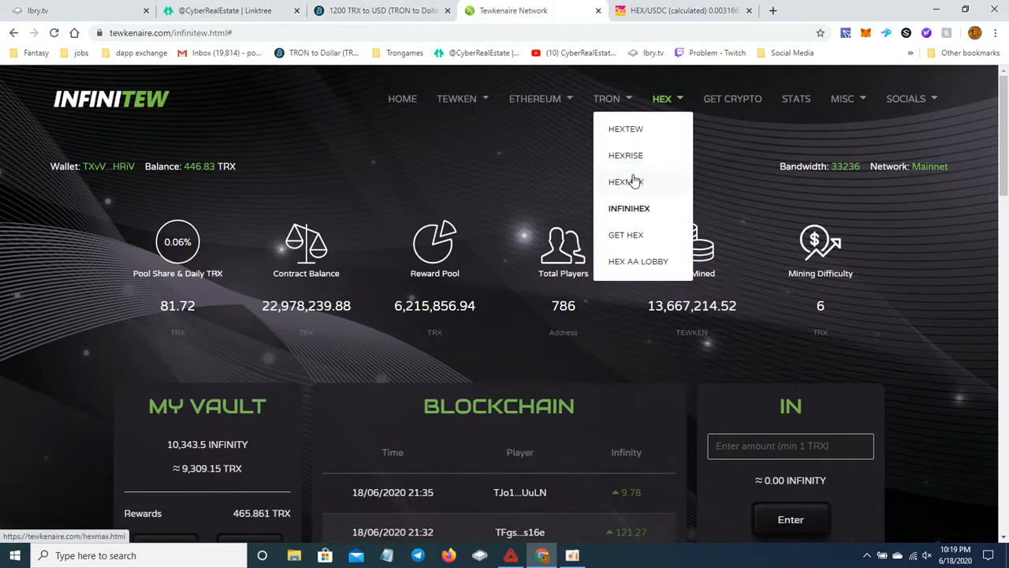
click(629, 207)
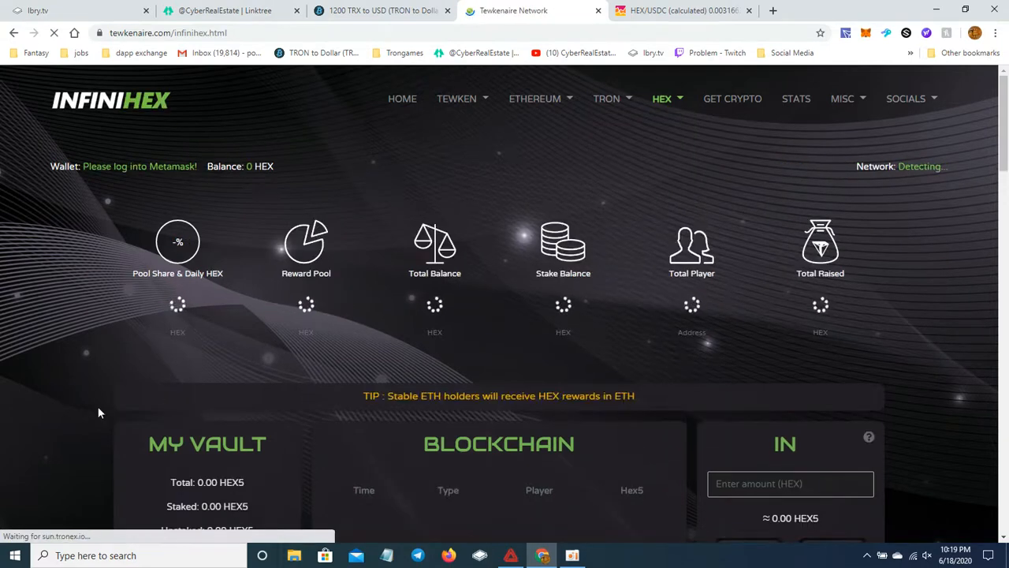
scroll(down, 3)
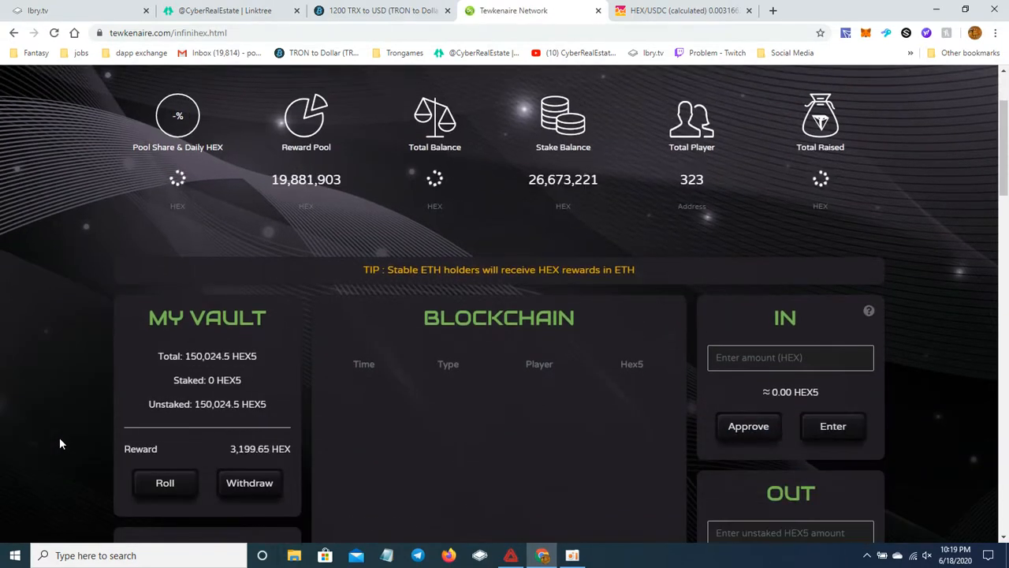
scroll(down, 3)
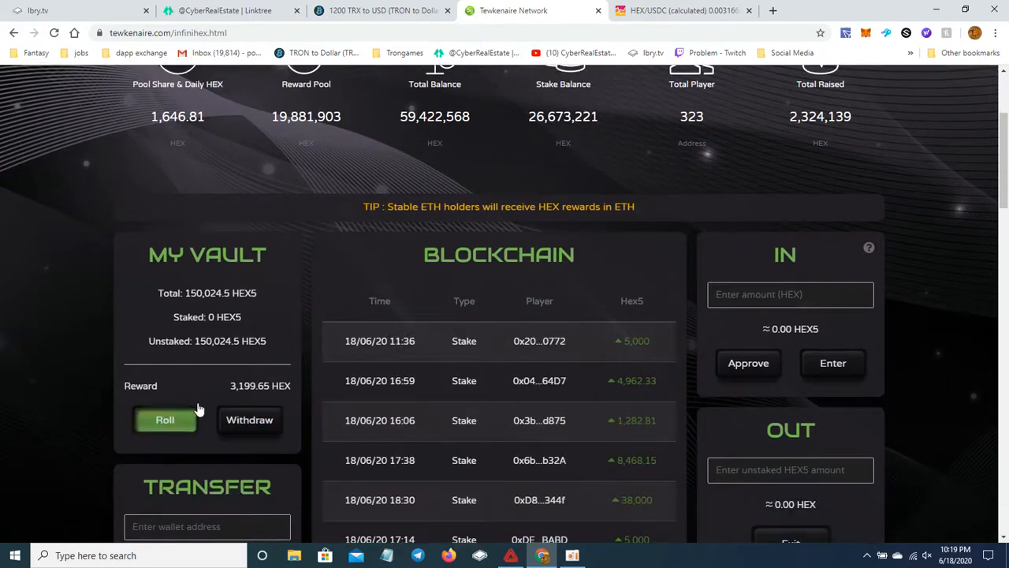
scroll(up, 3)
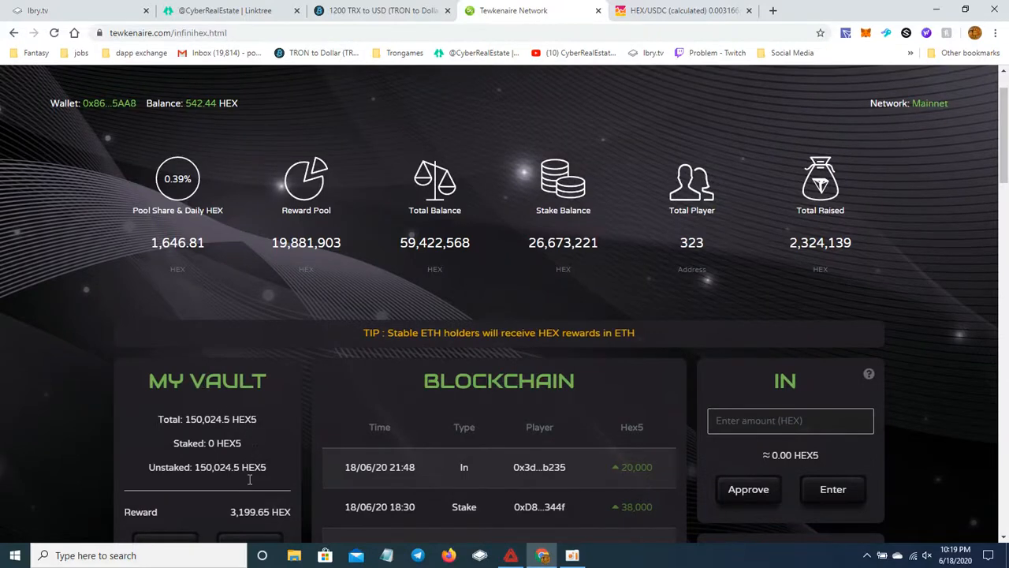
double_click(248, 512)
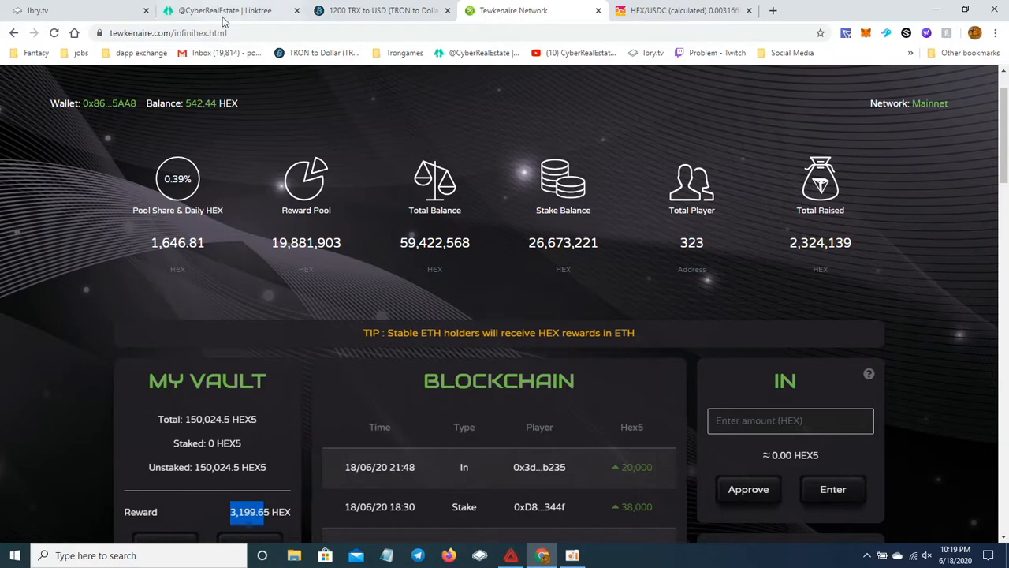
Step: Switch to Linktree and open the 'Hex Calculator' link to hexinfo.io
click(225, 10)
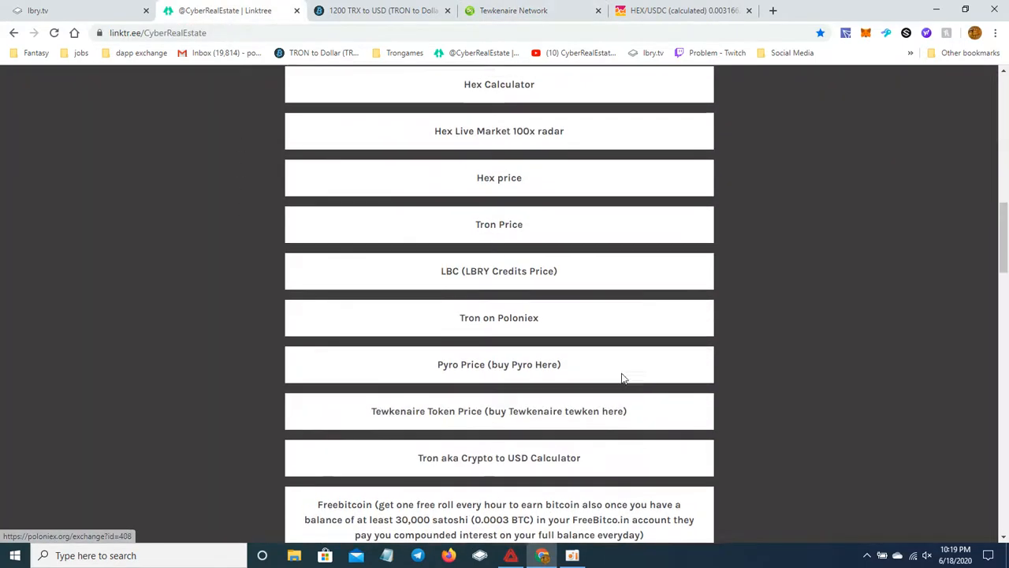
scroll(up, 3)
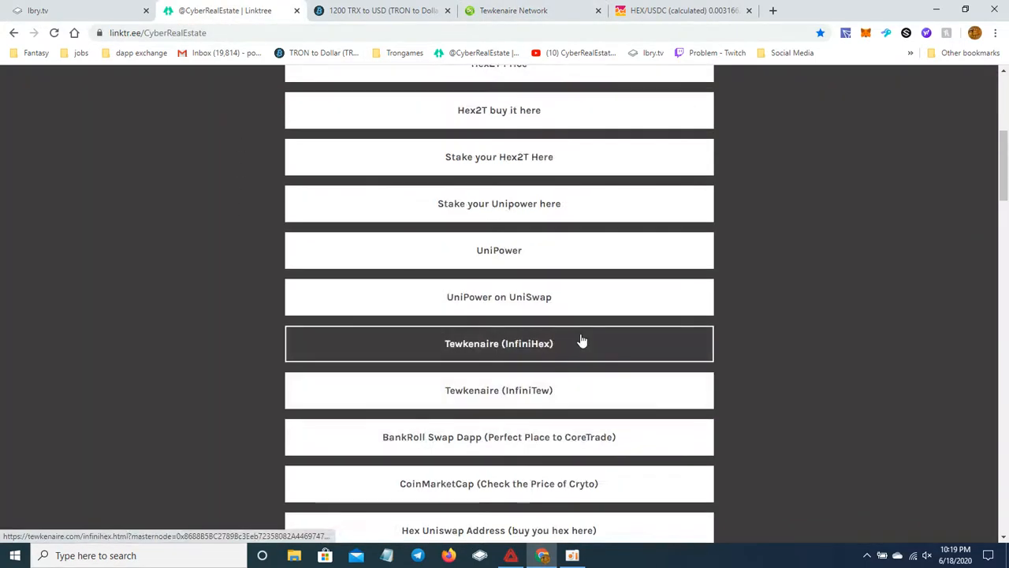
scroll(down, 3)
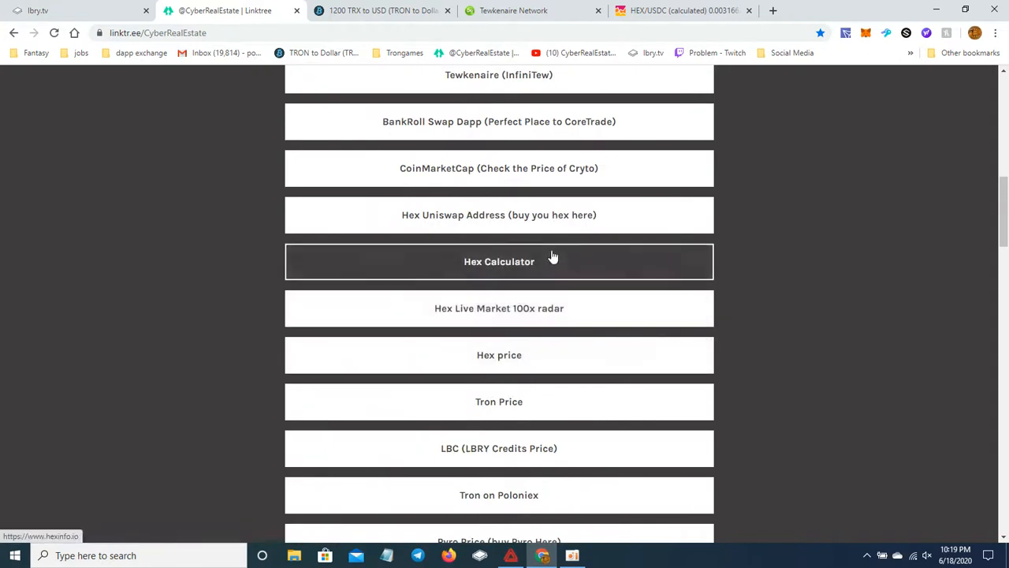
click(499, 261)
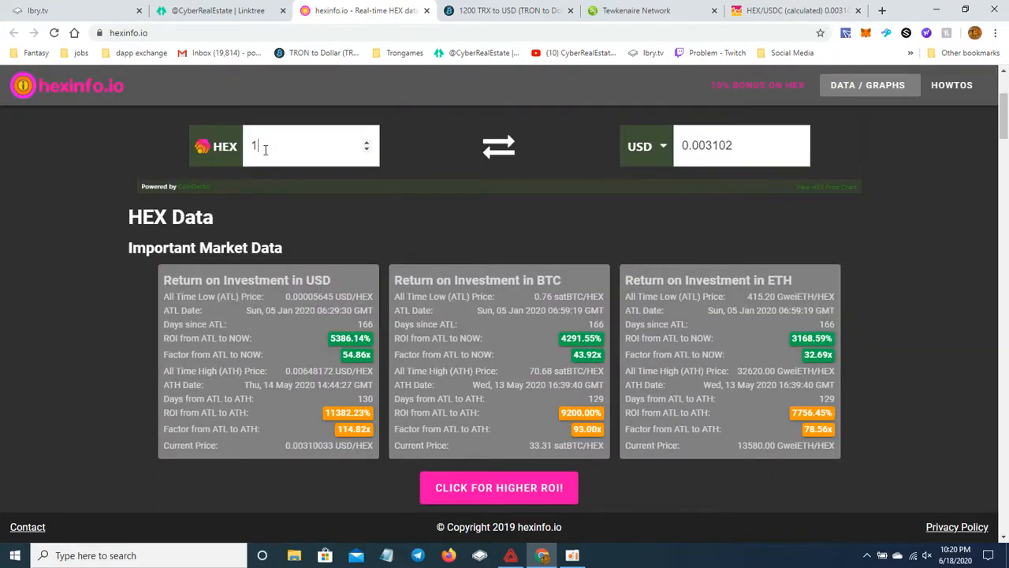
Step: Enter 3199.6 HEX in hexinfo.io (about 9.93 USD), then return to the InfiniHex vault
text(13199.6)
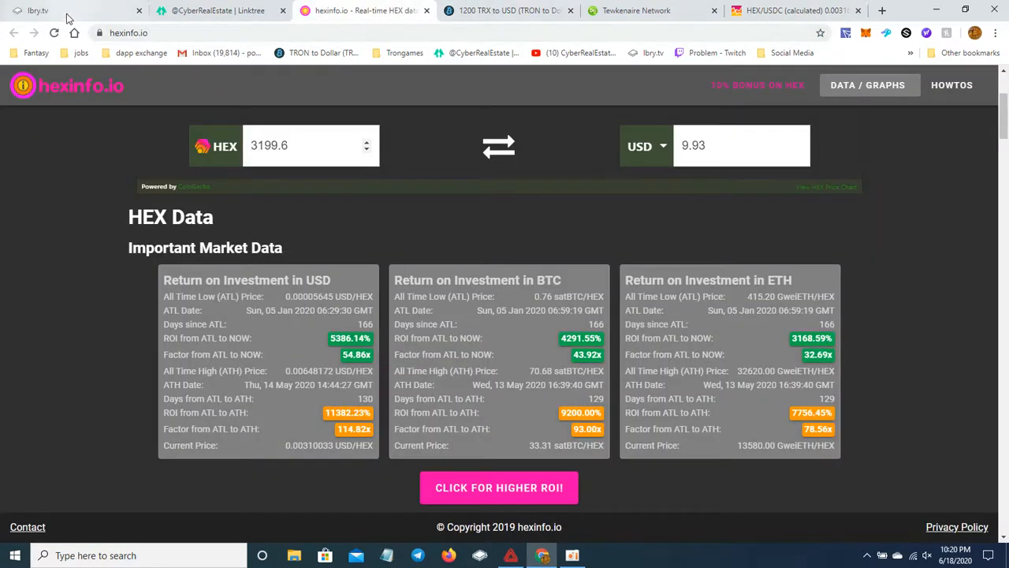
click(213, 10)
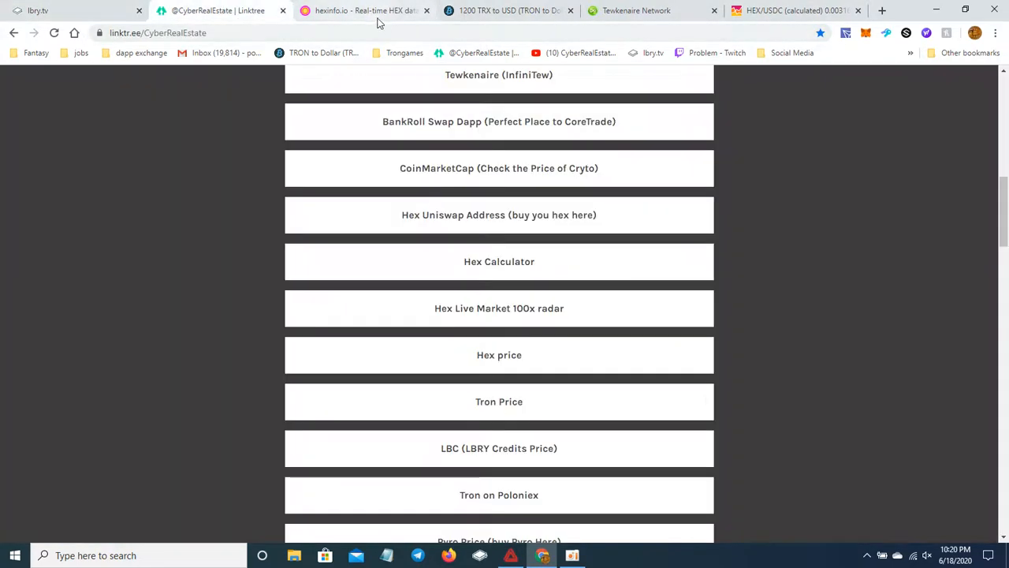
click(363, 10)
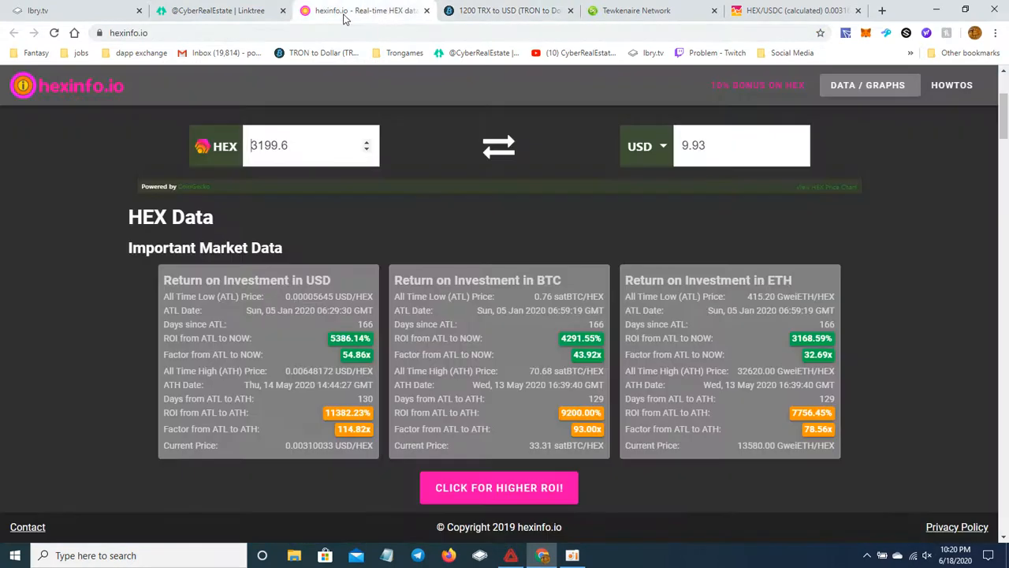
click(217, 11)
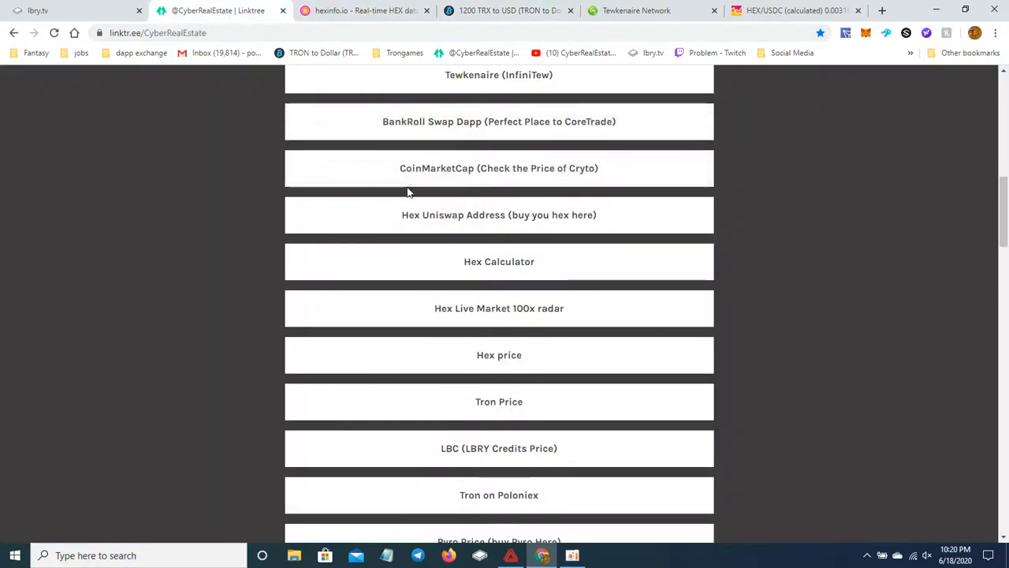
click(499, 74)
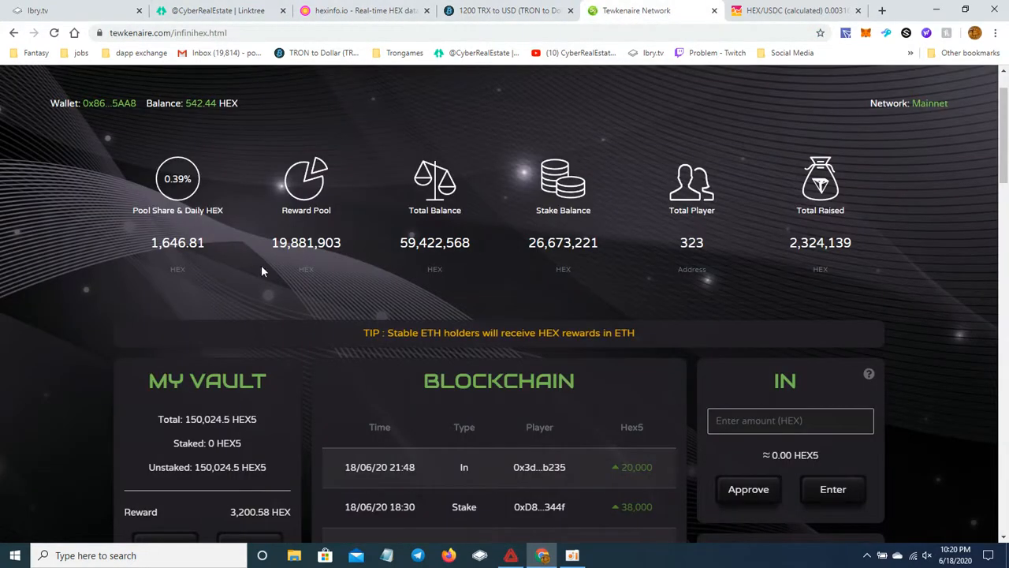
Step: Paste the 1,646.81 HEX daily drip into hexinfo.io, giving about 5.11 USD
double_click(178, 242)
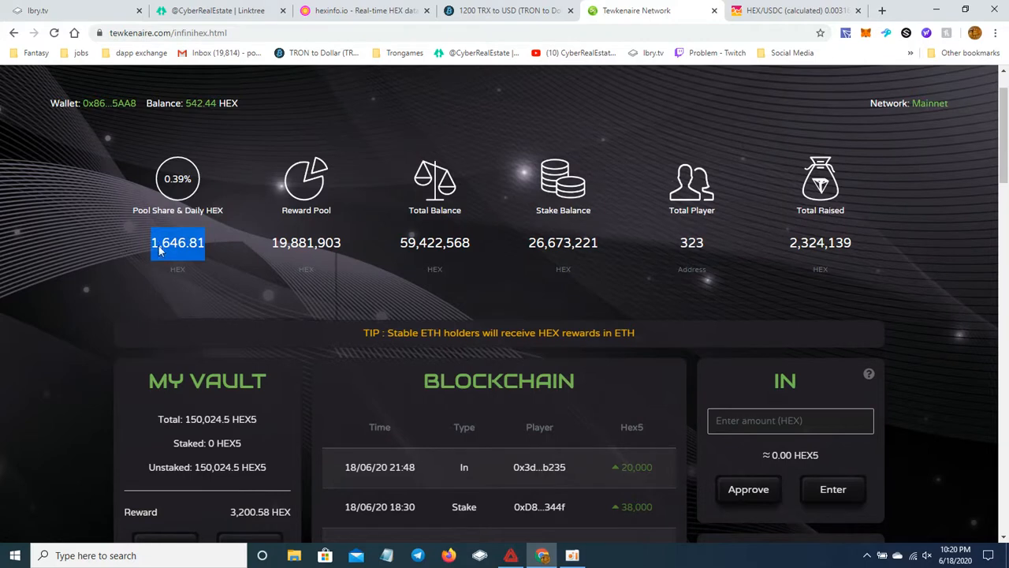
click(363, 10)
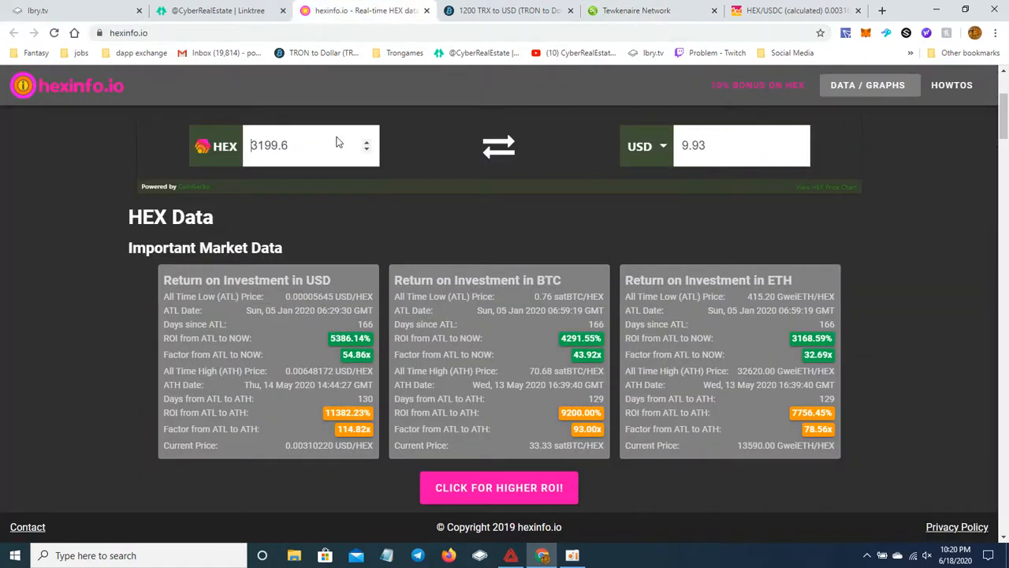
triple_click(284, 146)
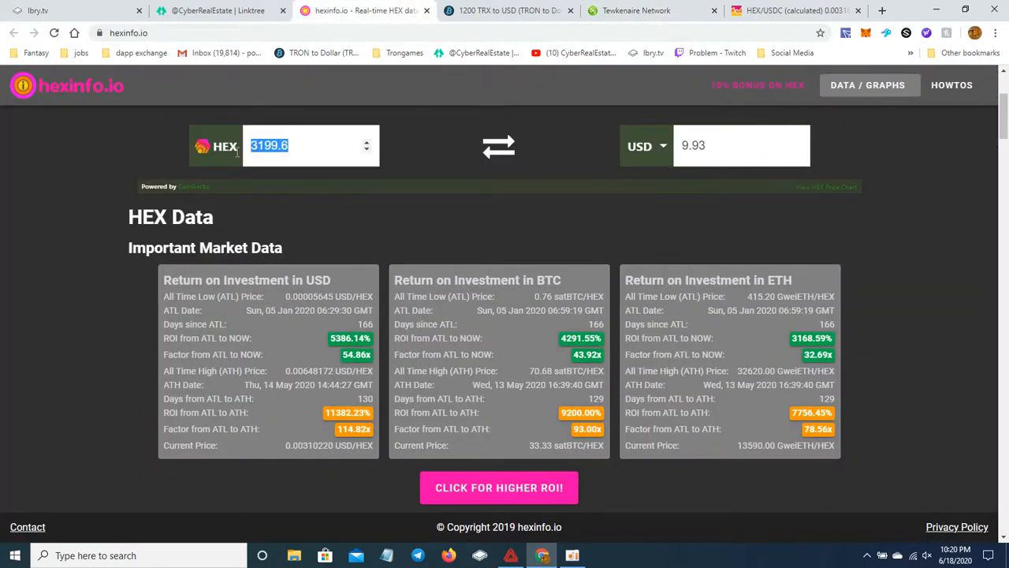
right_click(307, 145)
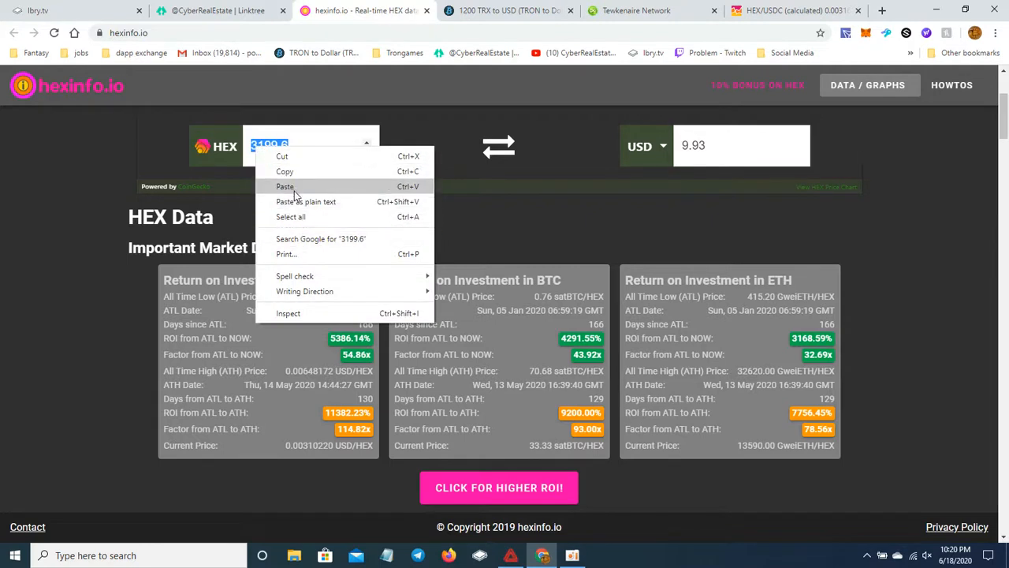
click(285, 186)
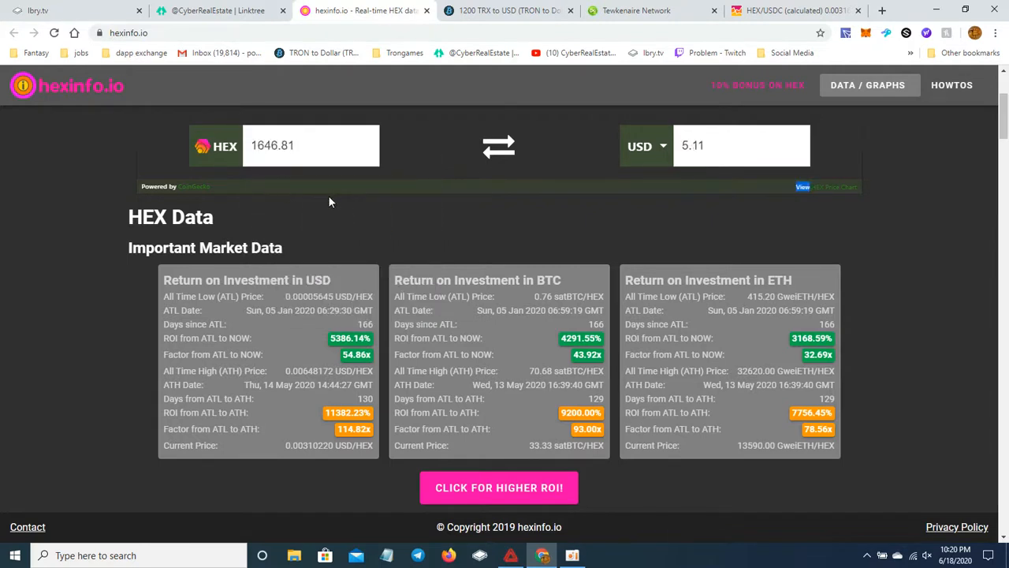
mouse_move(311, 194)
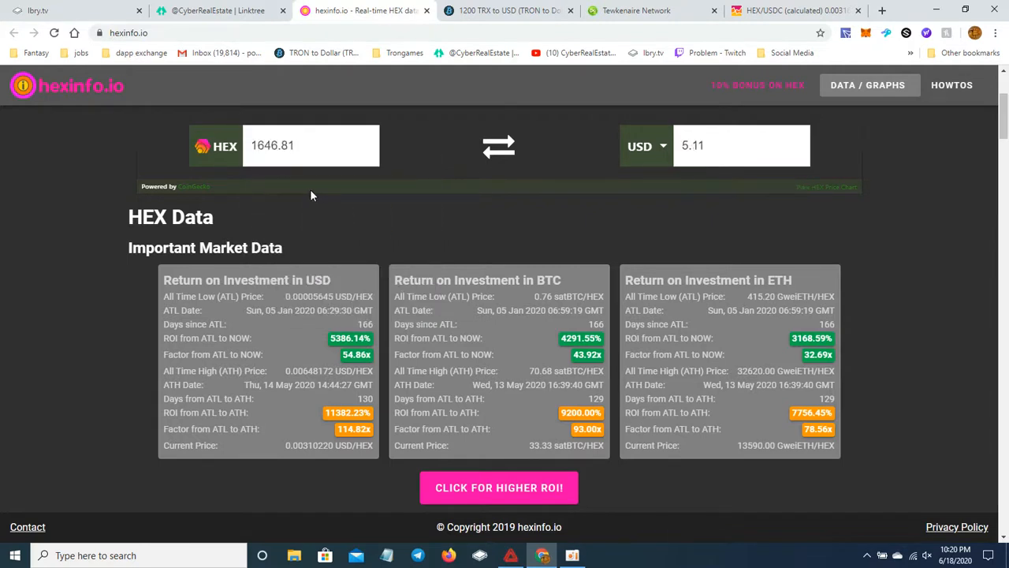
mouse_move(298, 201)
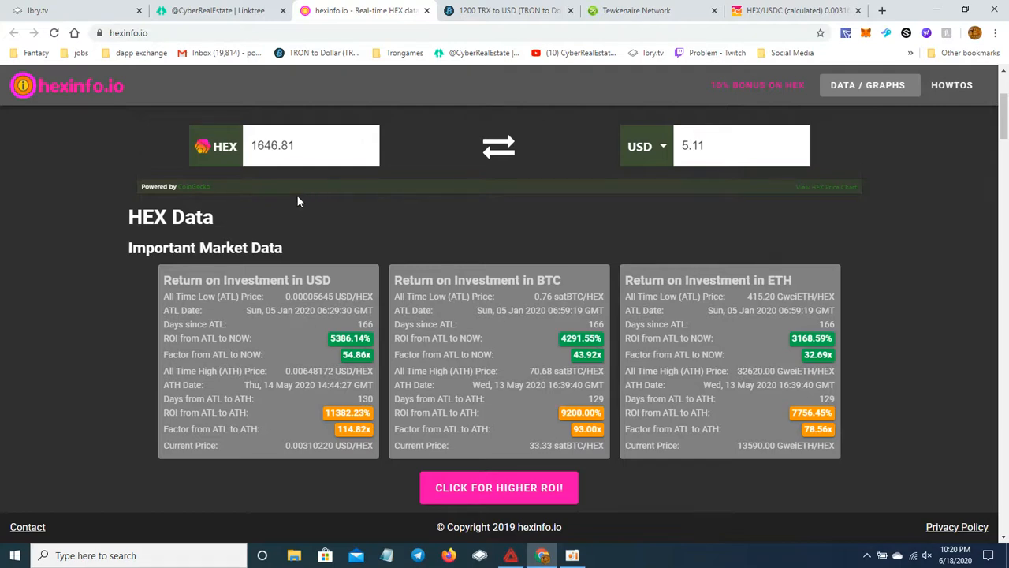
Step: Compare the TRX-to-USD conversion page with the HEX converter results
click(505, 11)
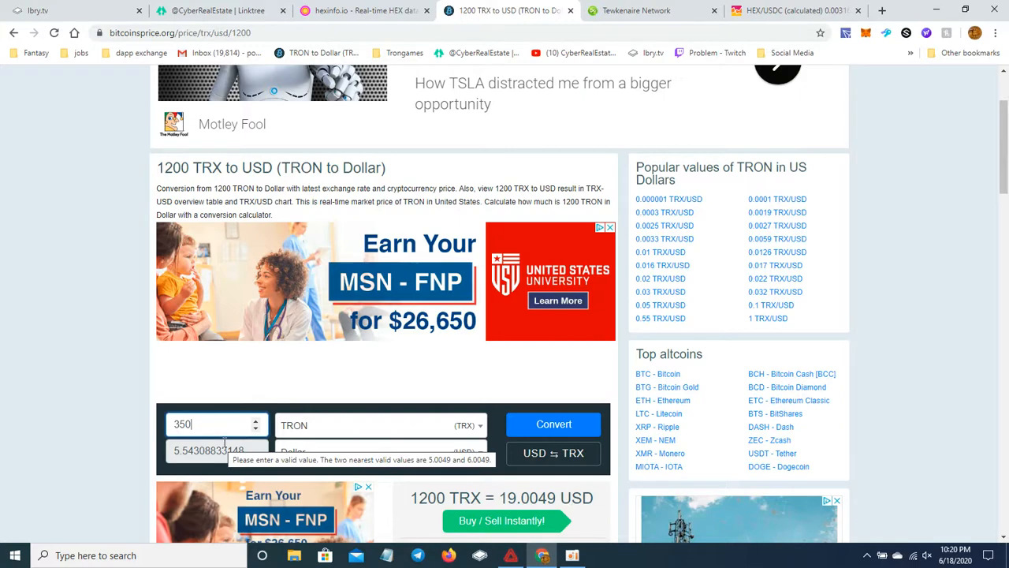
click(363, 11)
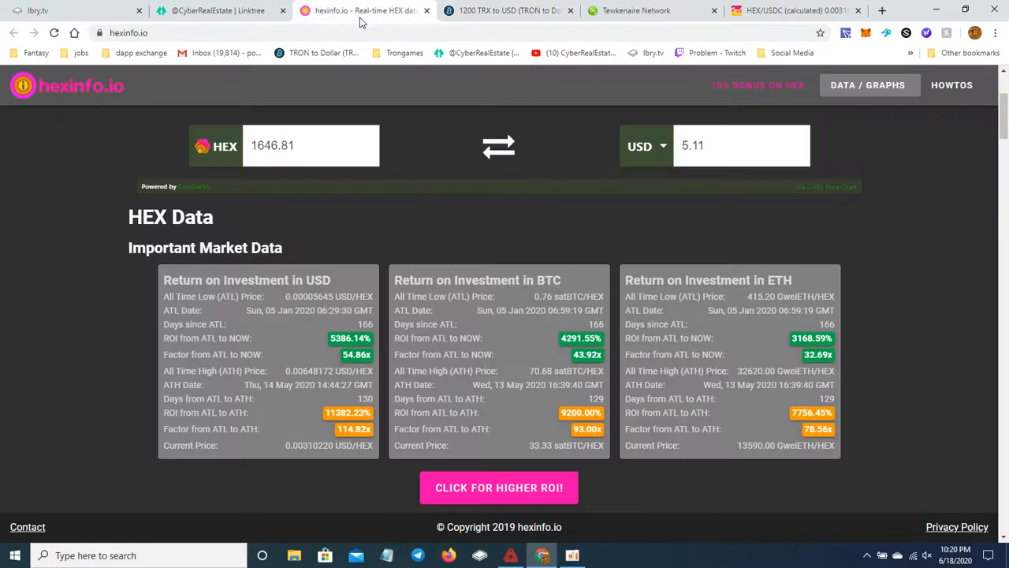
click(509, 10)
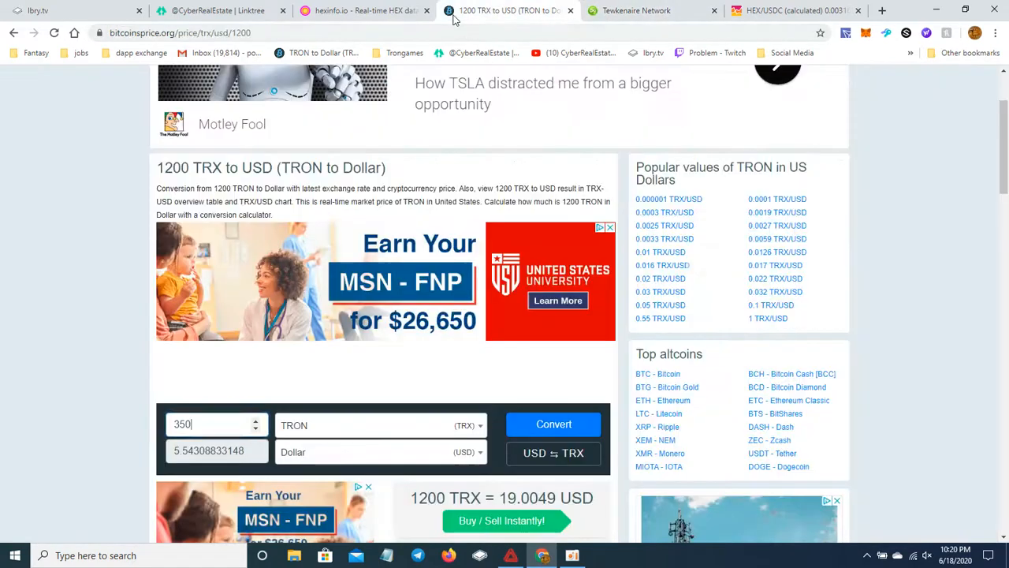
click(362, 11)
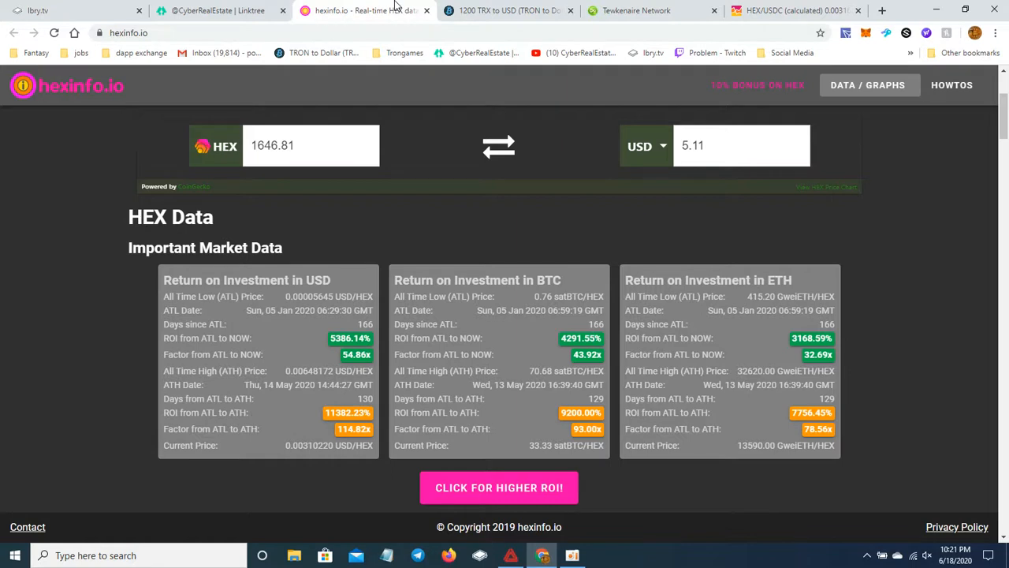
mouse_move(473, 24)
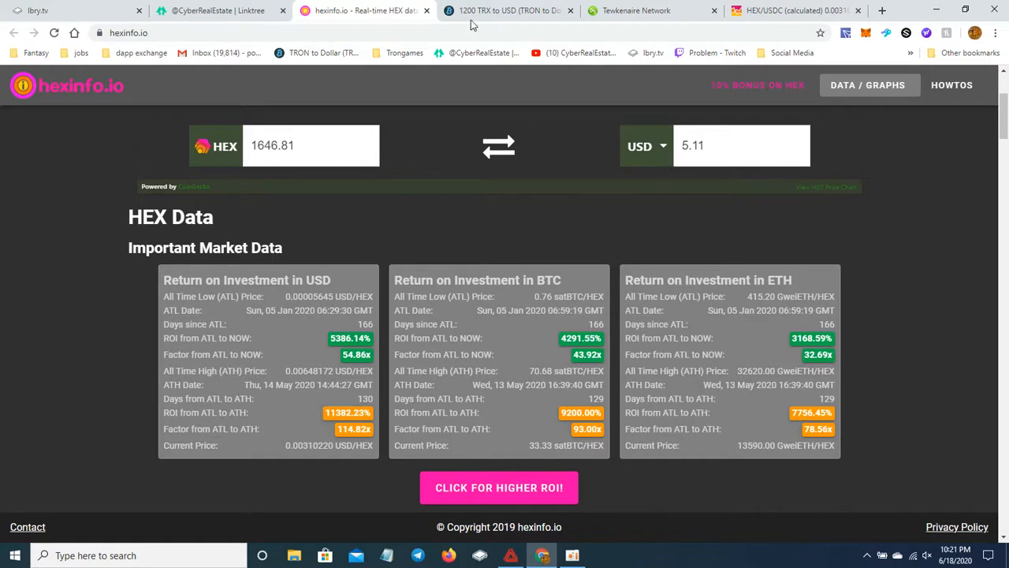
Step: Return to the Linktree list and scroll through it to the 'Tewkenaire (InfiniTew)' link
click(216, 11)
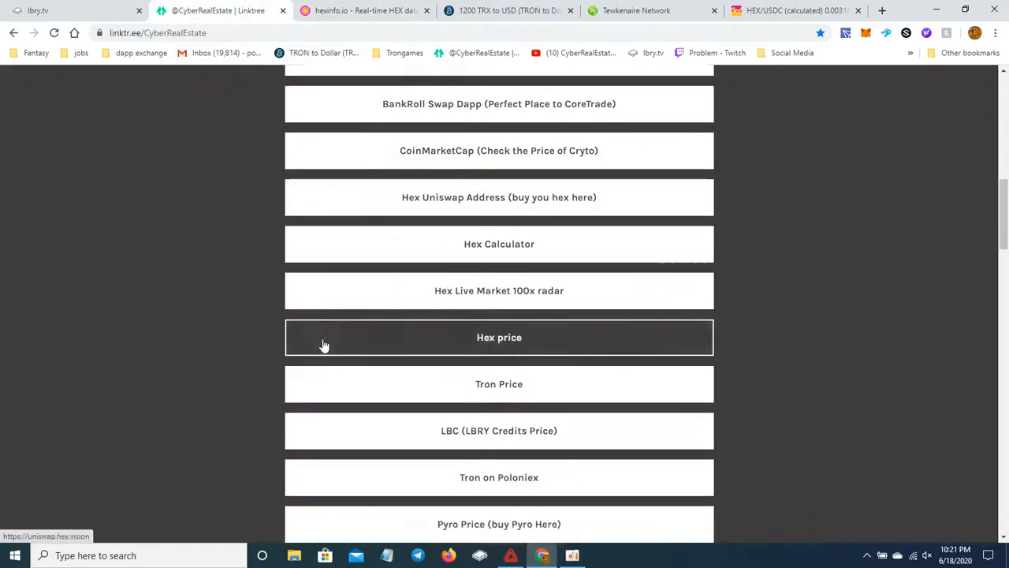
scroll(down, 3)
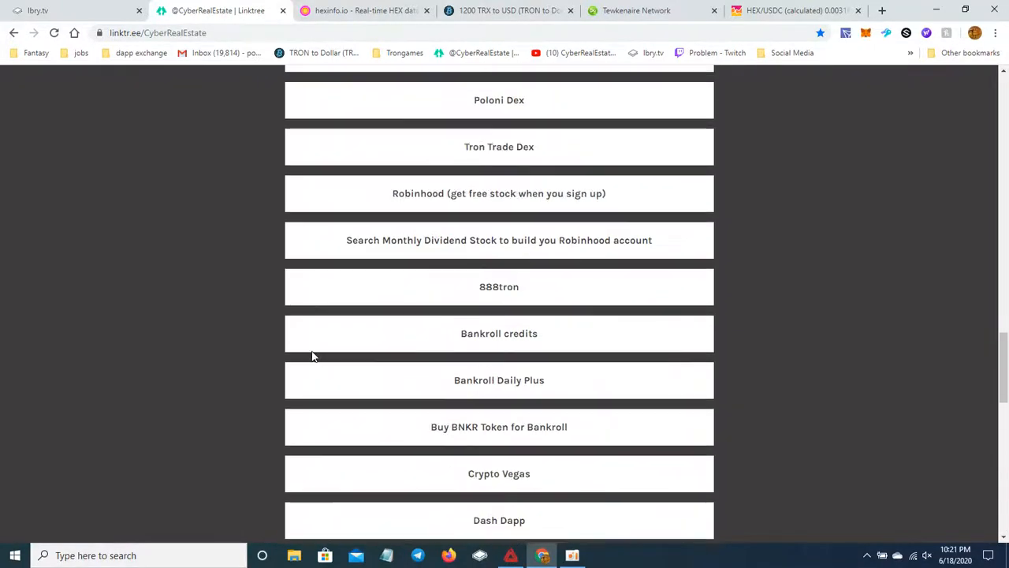
scroll(up, 3)
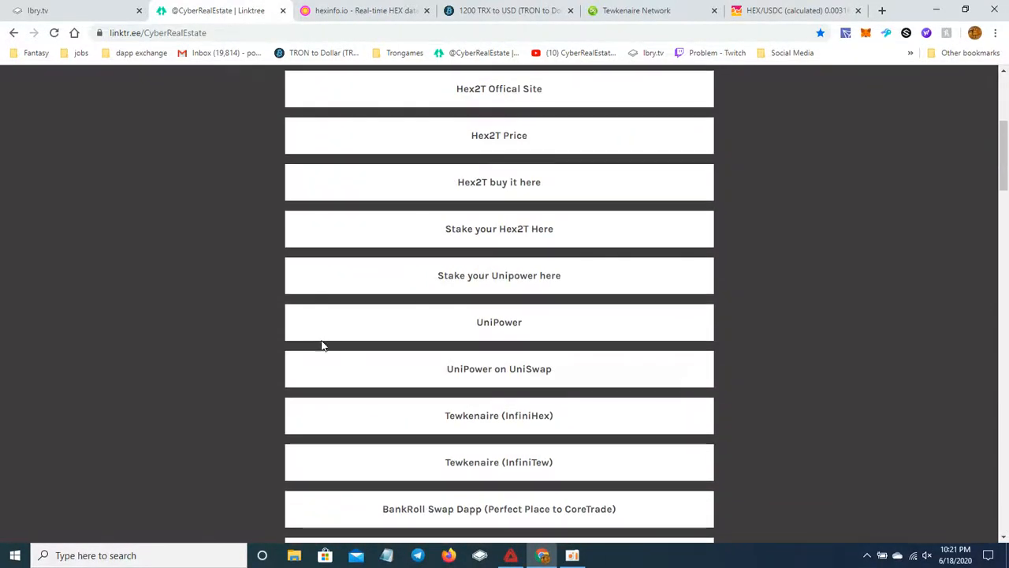
scroll(down, 3)
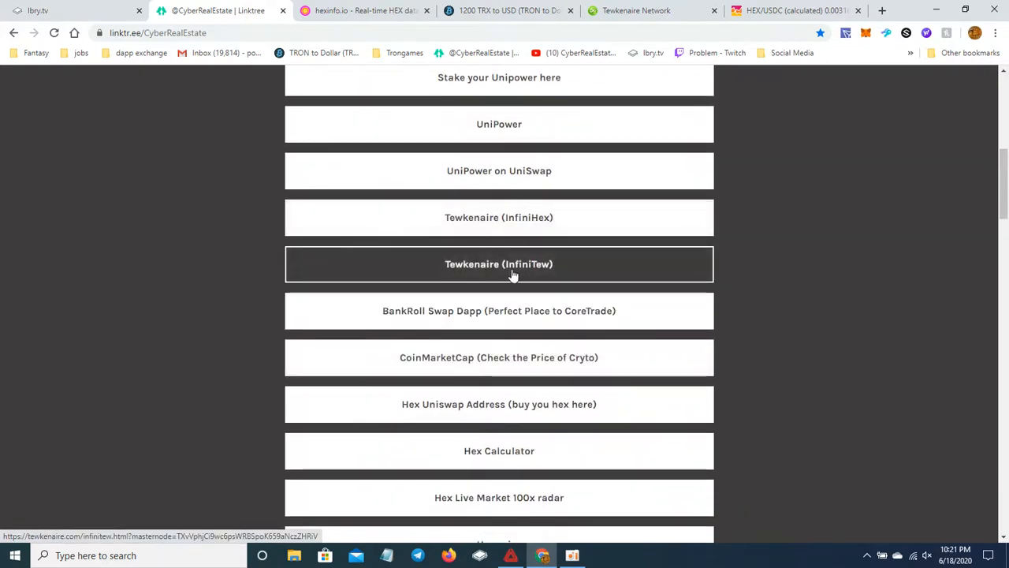
mouse_move(536, 281)
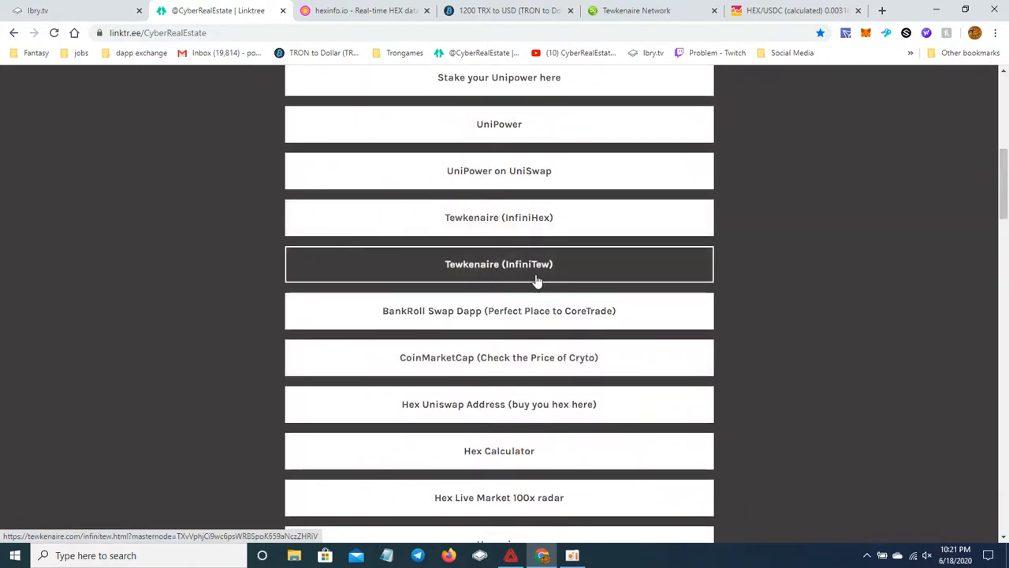
mouse_move(550, 132)
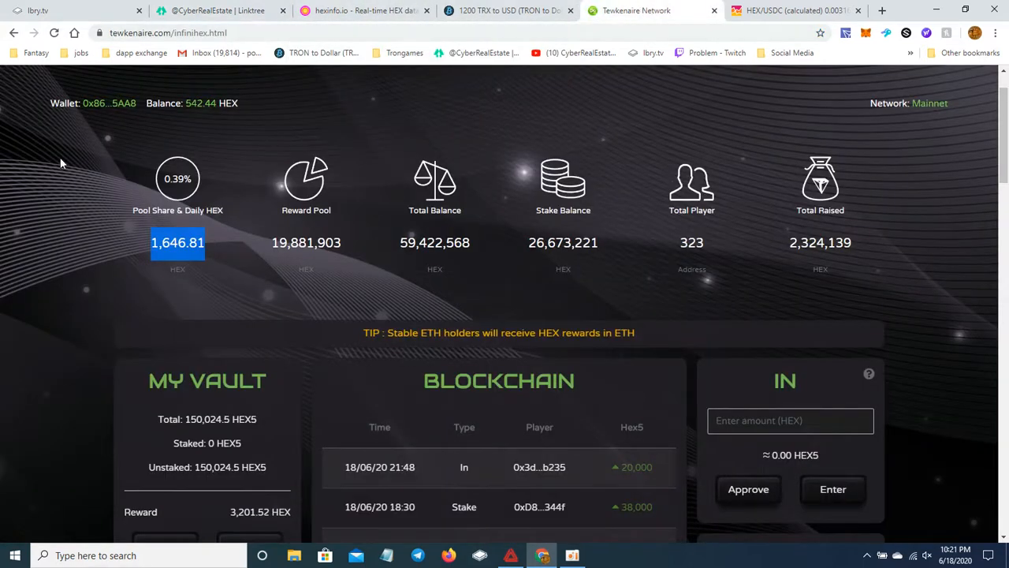
scroll(down, 3)
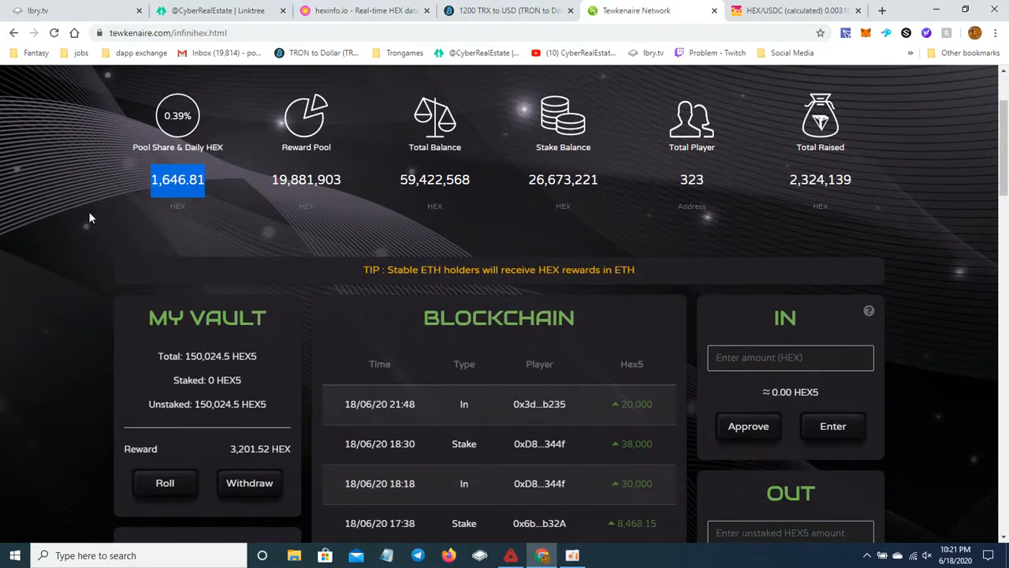
mouse_move(204, 423)
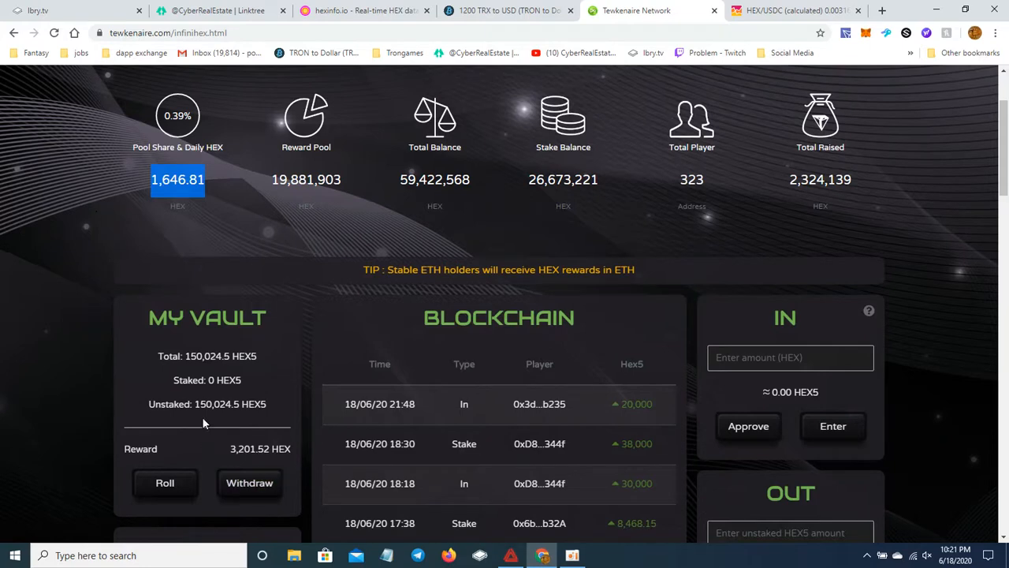
mouse_move(69, 364)
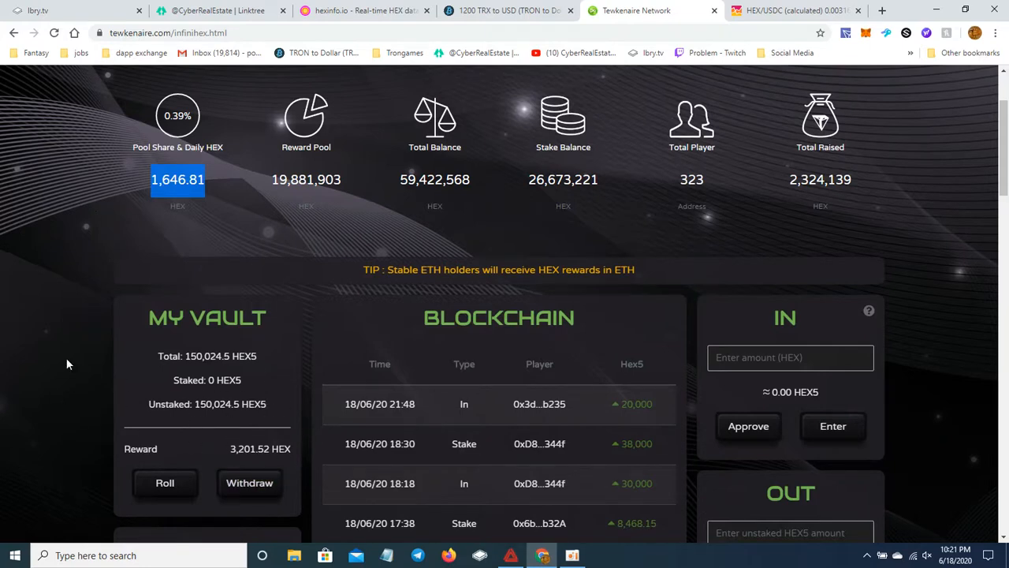
mouse_move(235, 416)
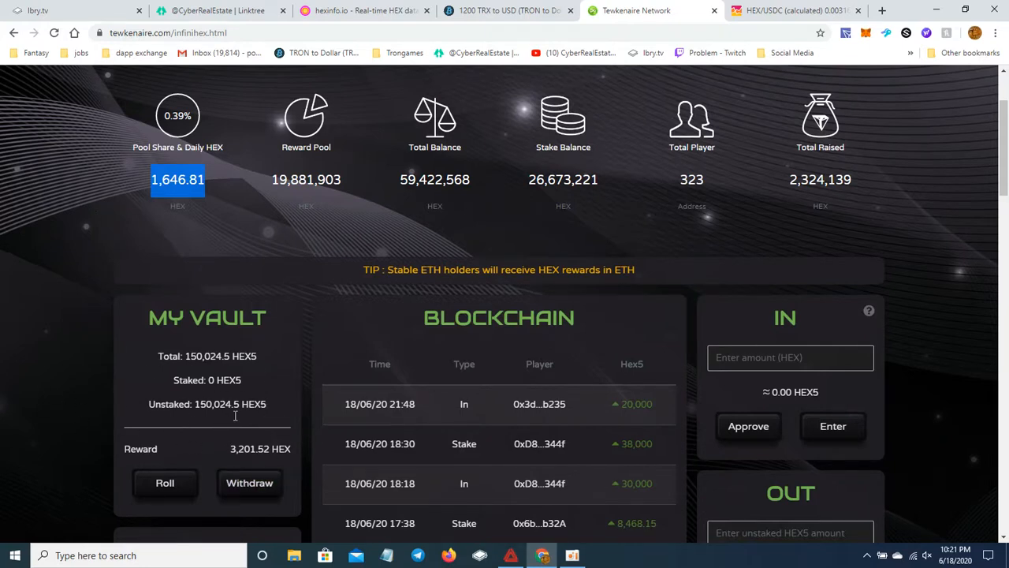